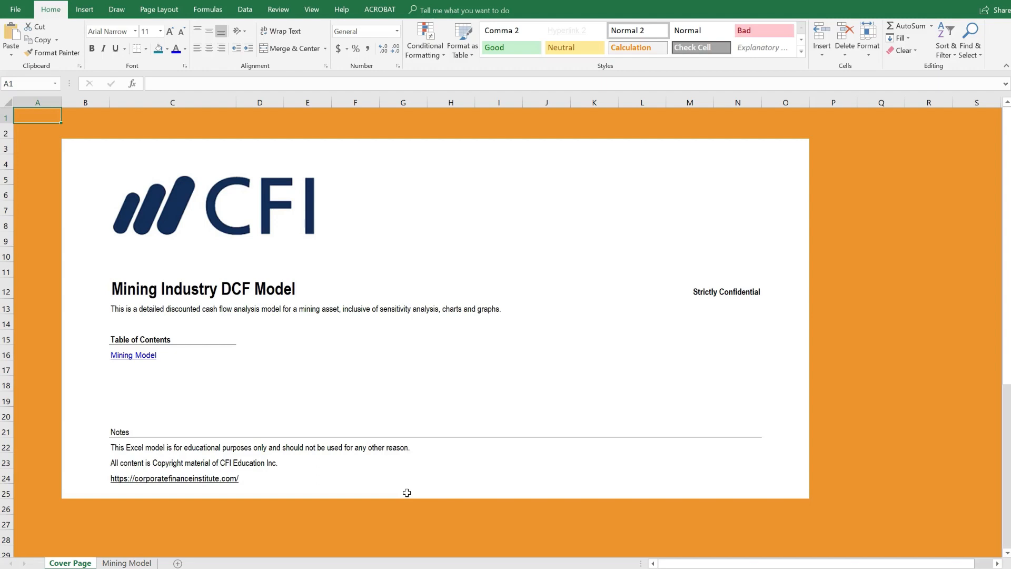
mouse_move(192, 385)
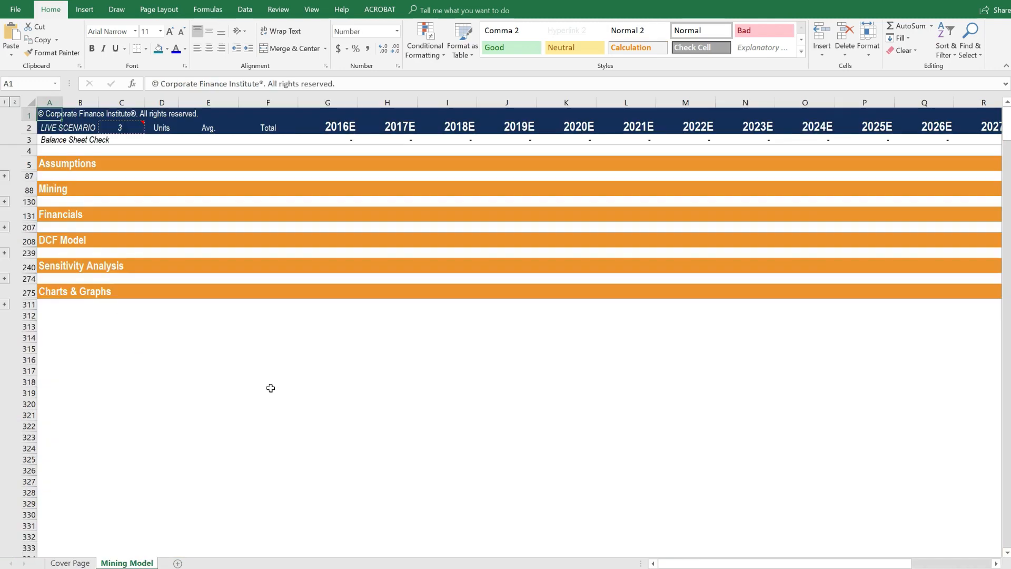
mouse_move(240, 409)
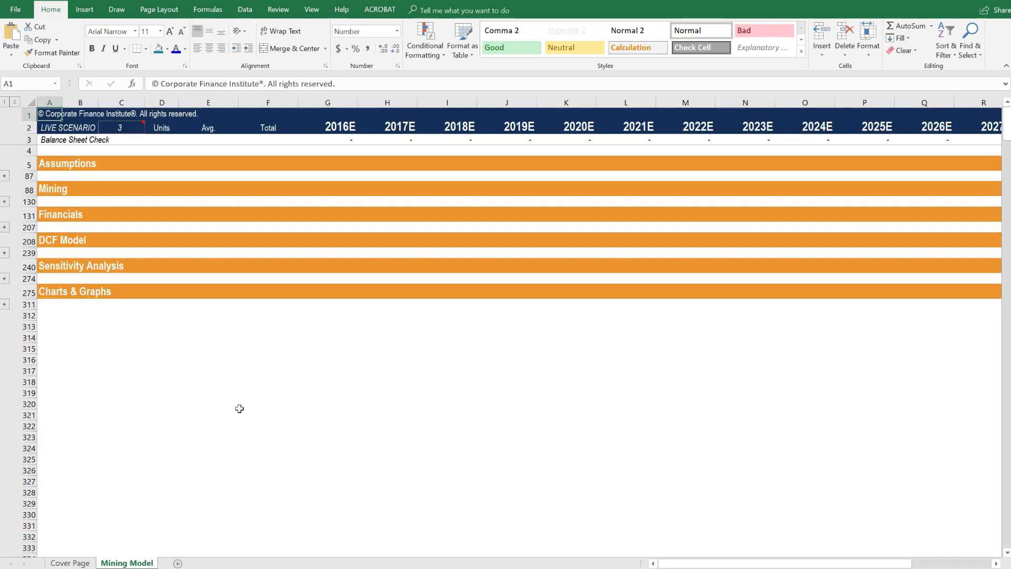
mouse_move(884, 313)
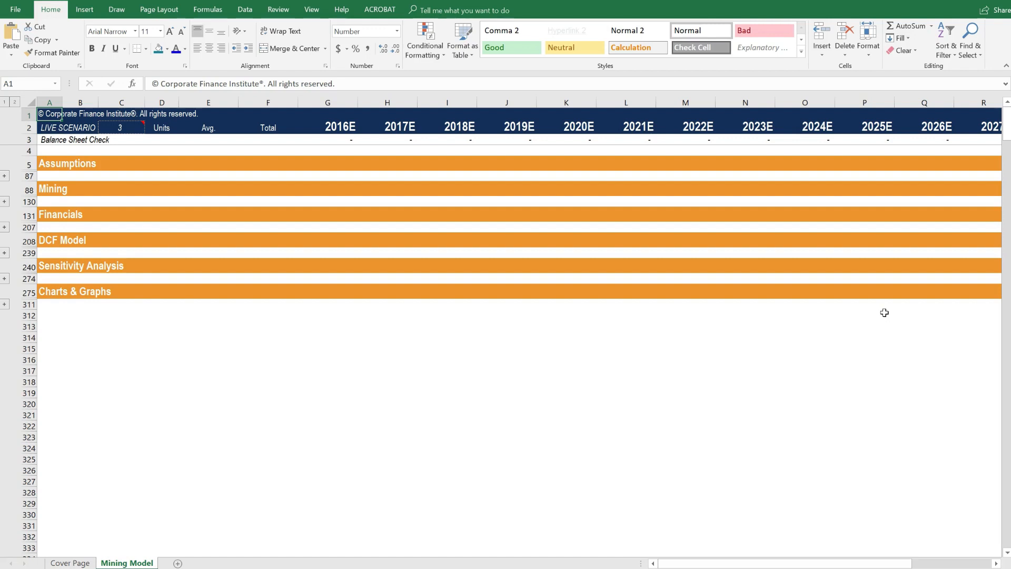
mouse_move(175, 524)
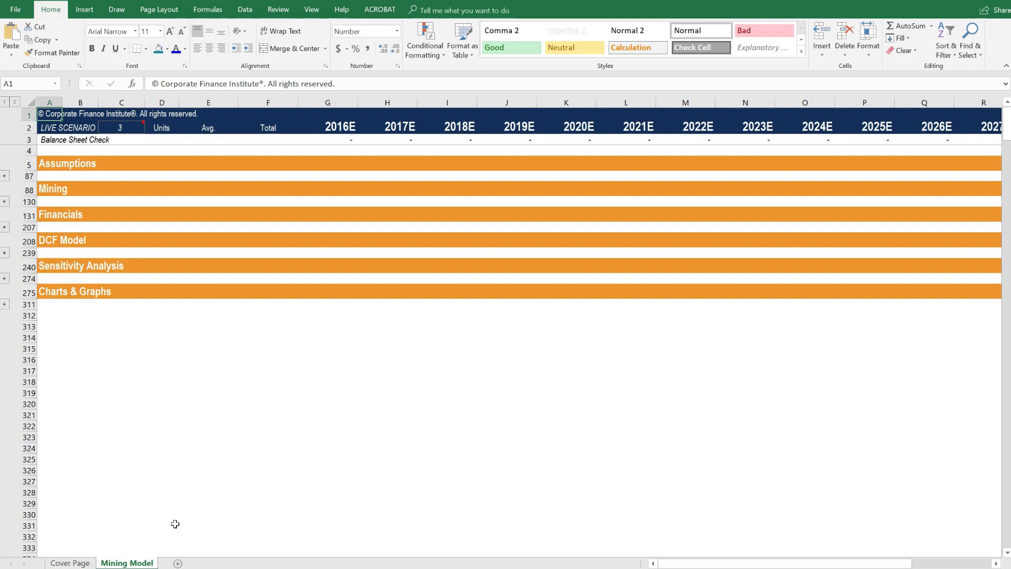
mouse_move(301, 562)
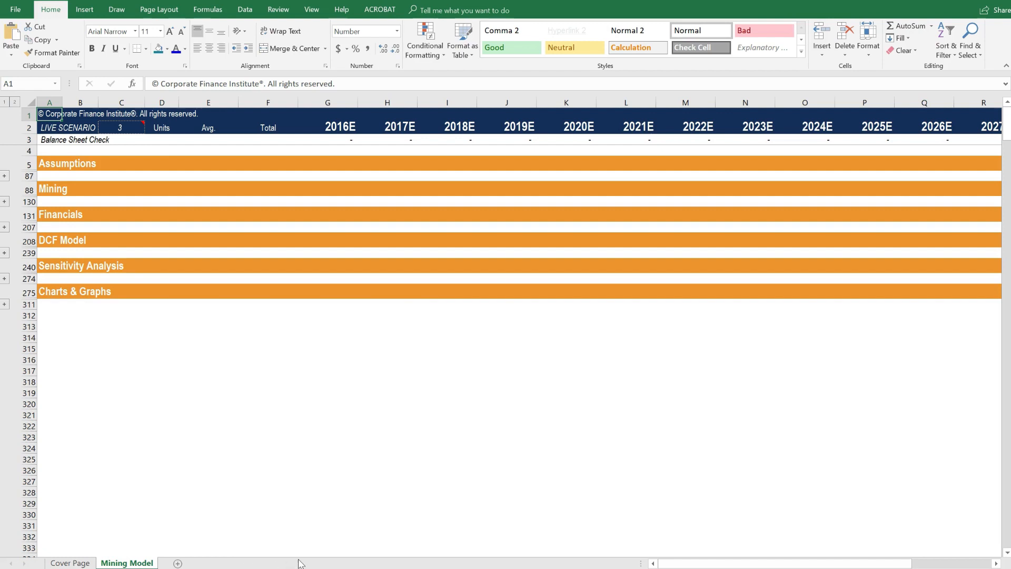
mouse_move(266, 522)
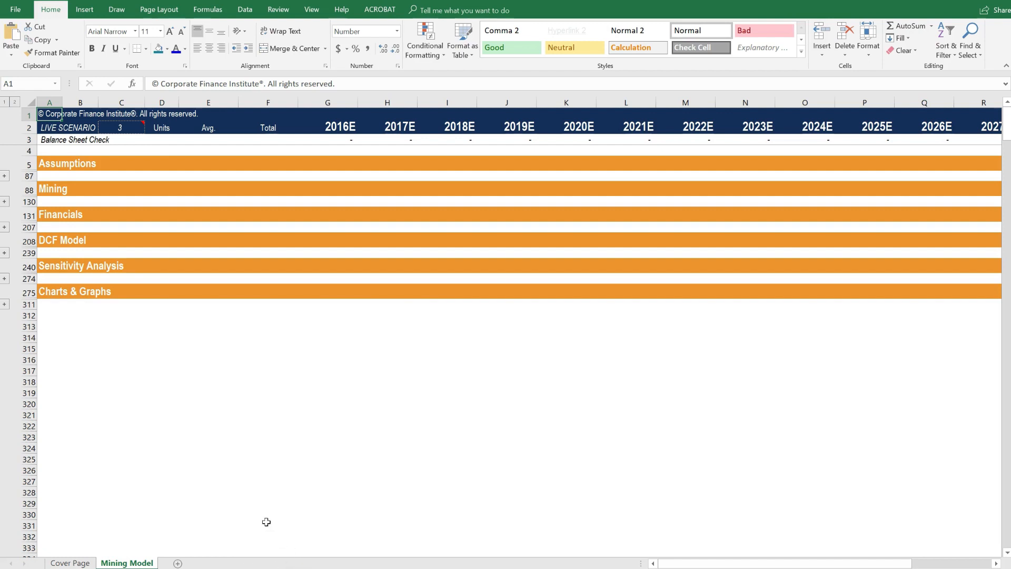
mouse_move(130, 562)
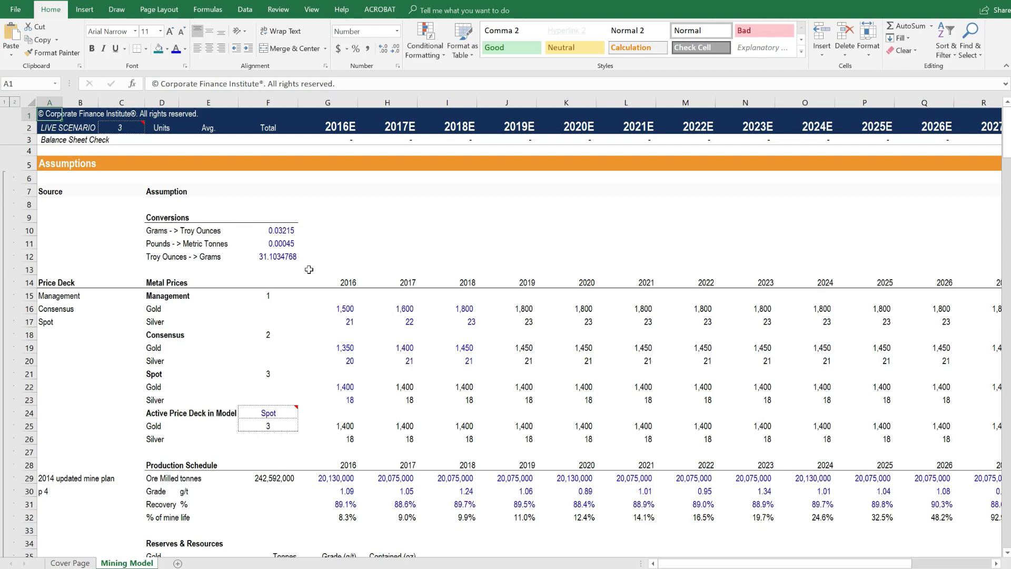
mouse_move(317, 275)
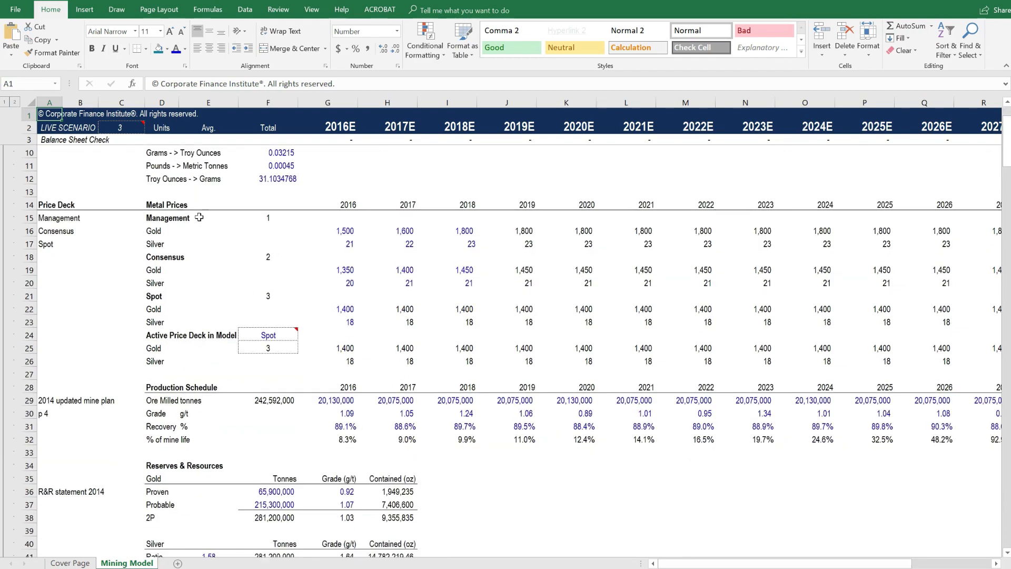
mouse_move(164, 323)
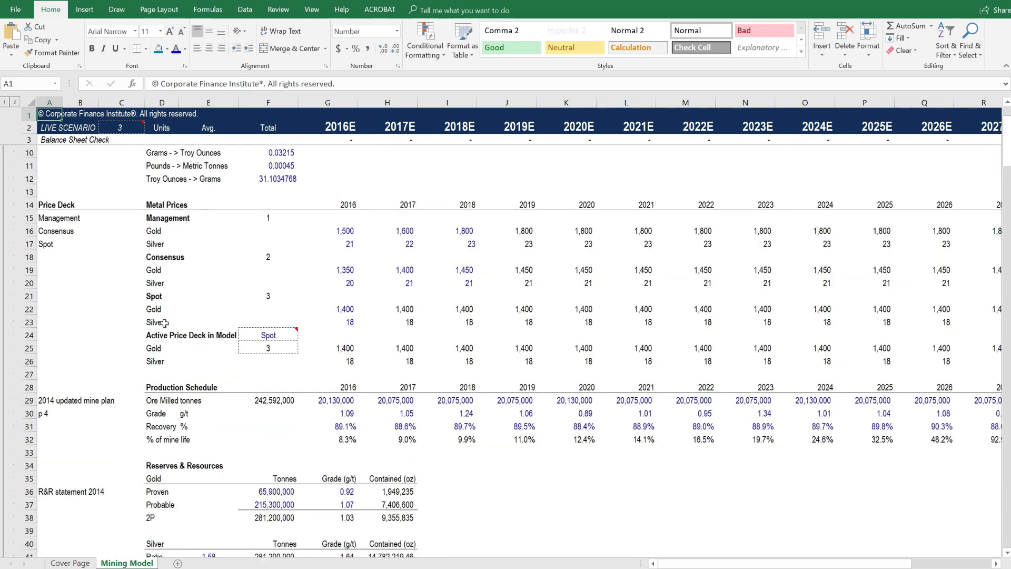
mouse_move(160, 348)
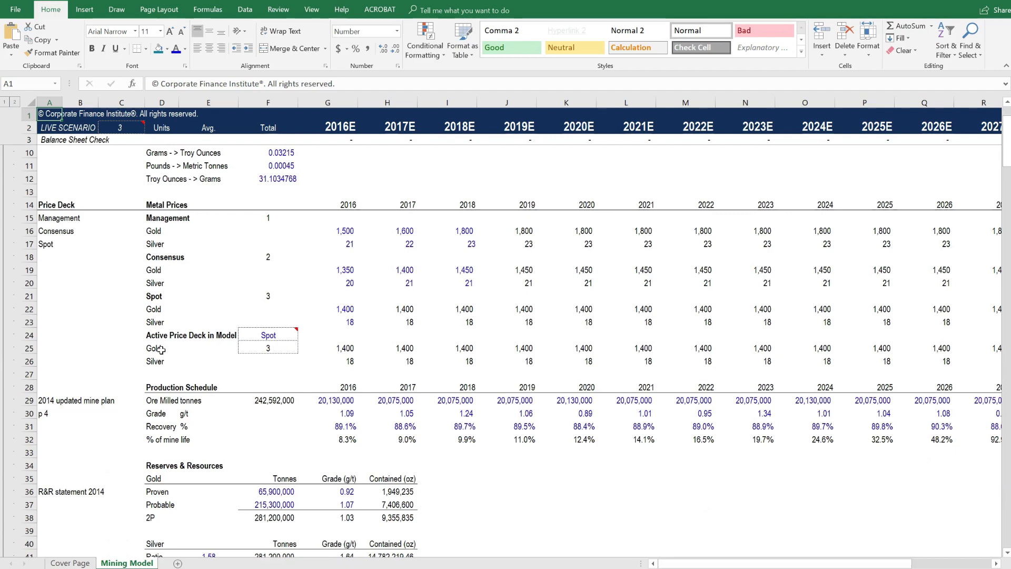
Scroll down through the remaining assumptions to the expanded Mining schedule
scroll(down, 3)
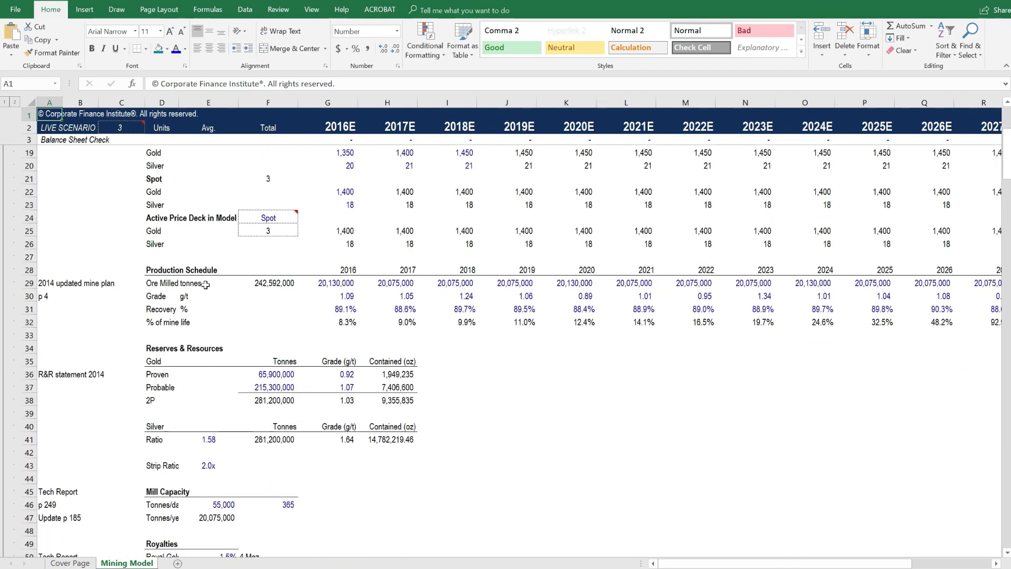
mouse_move(216, 296)
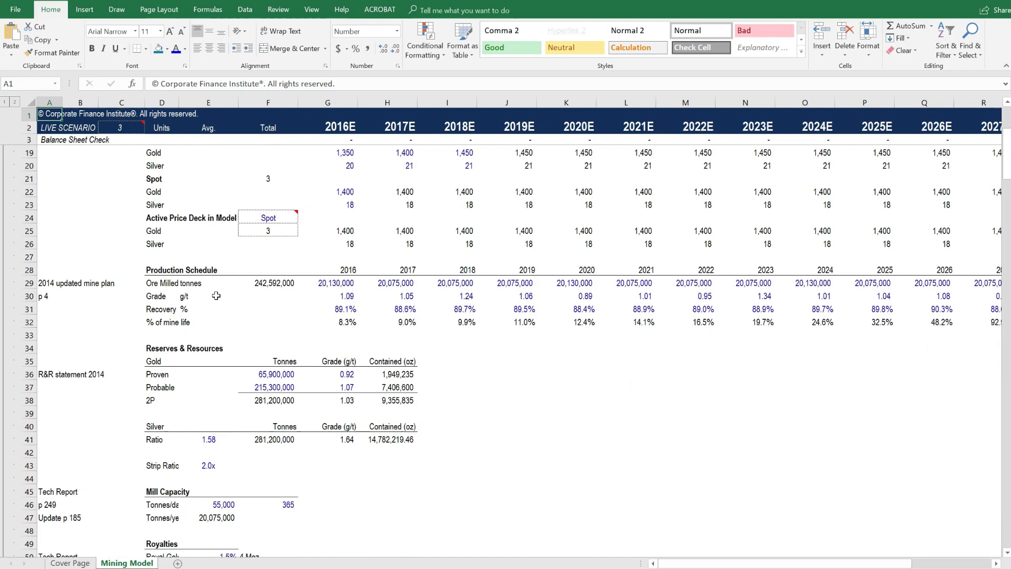
scroll(down, 3)
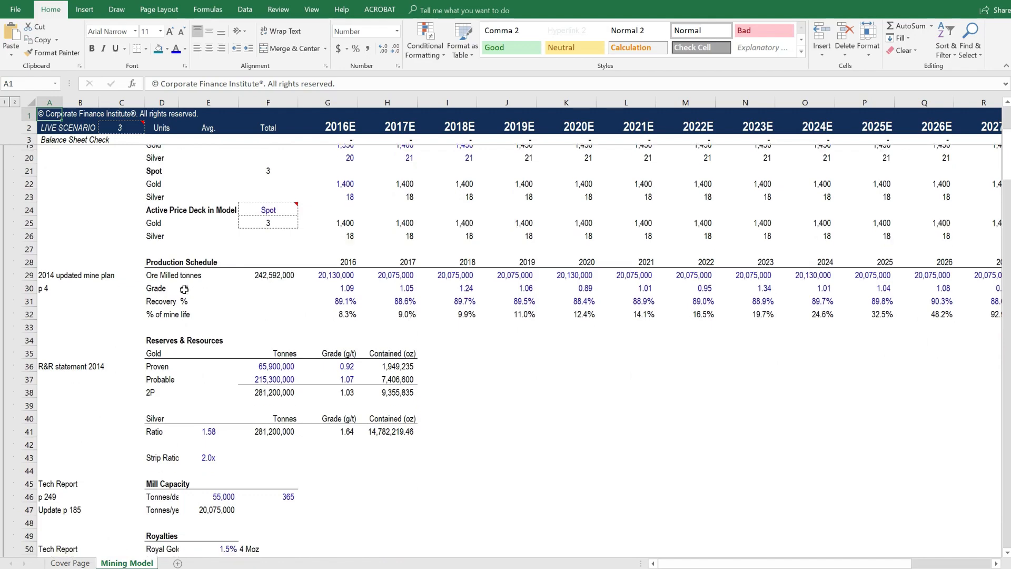
scroll(down, 3)
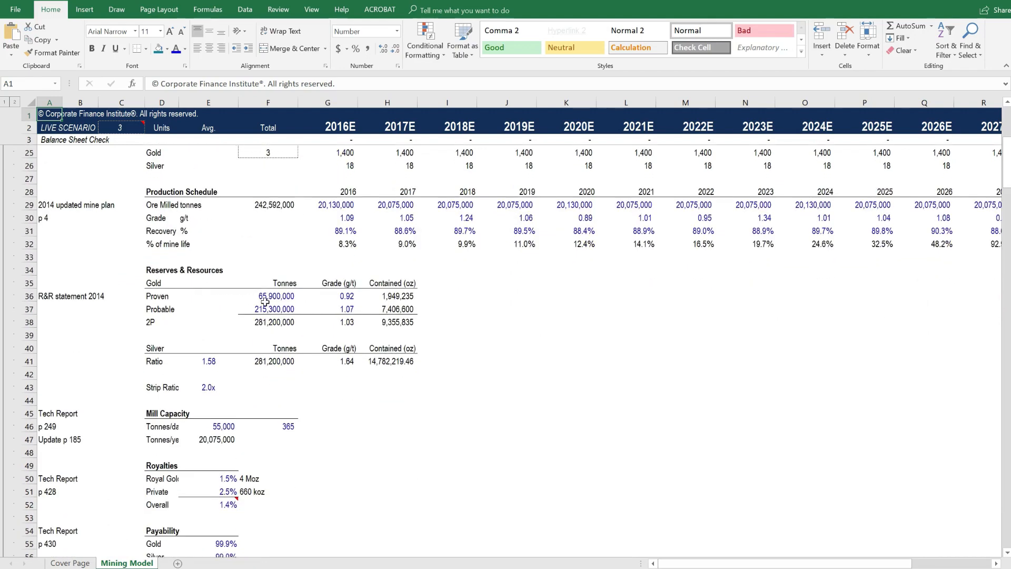
scroll(down, 3)
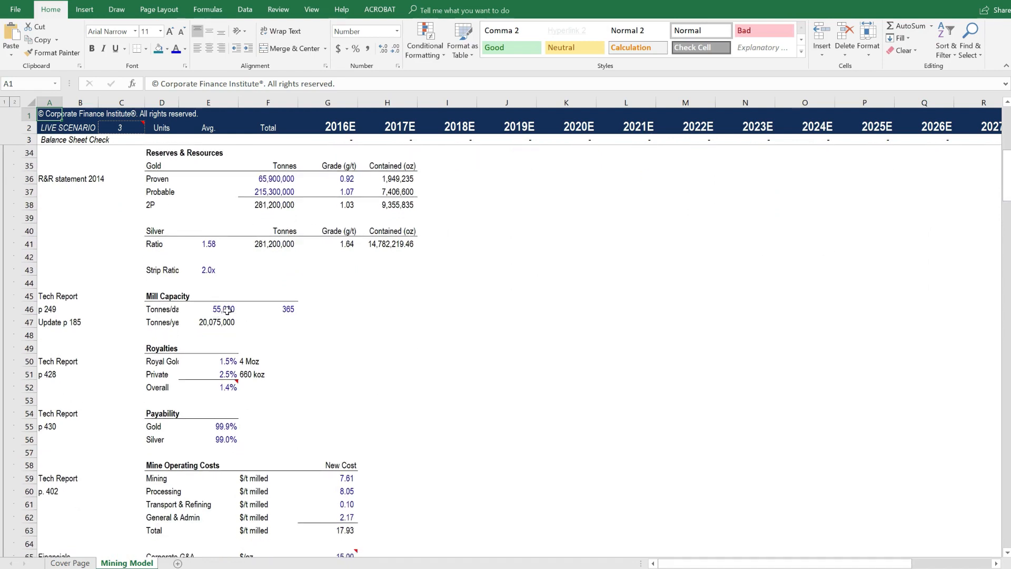
mouse_move(251, 326)
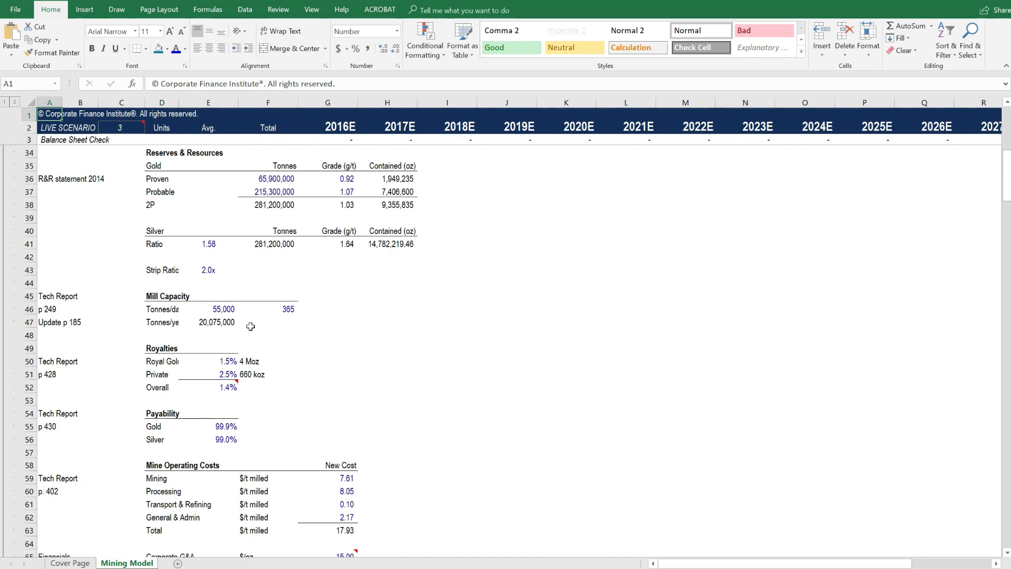
scroll(down, 3)
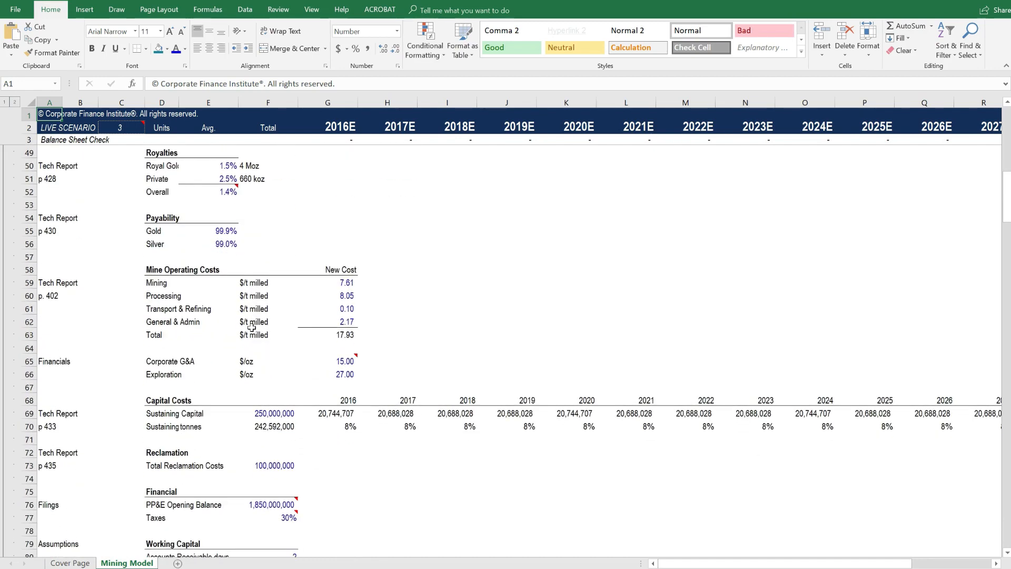
scroll(down, 3)
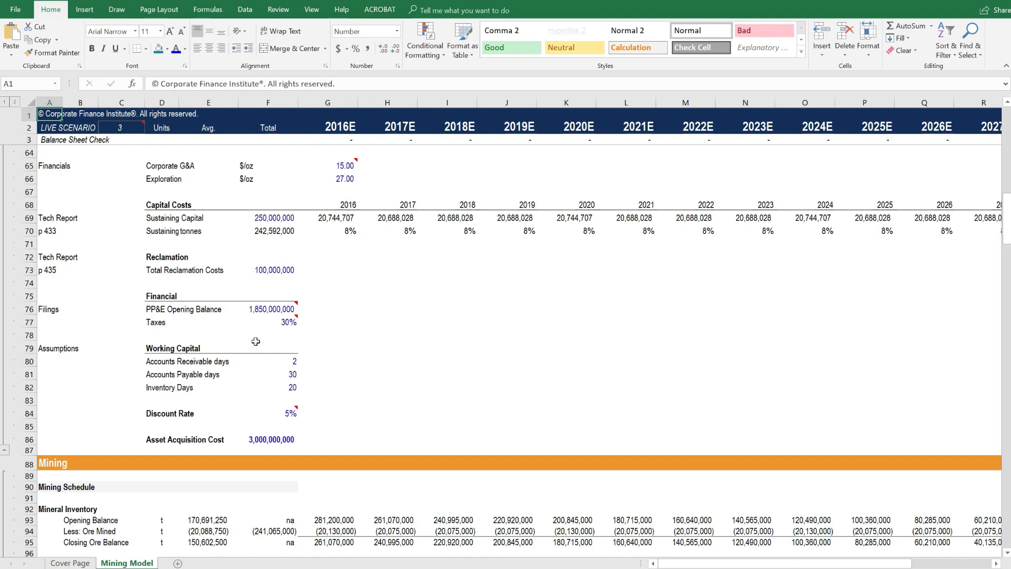
scroll(down, 3)
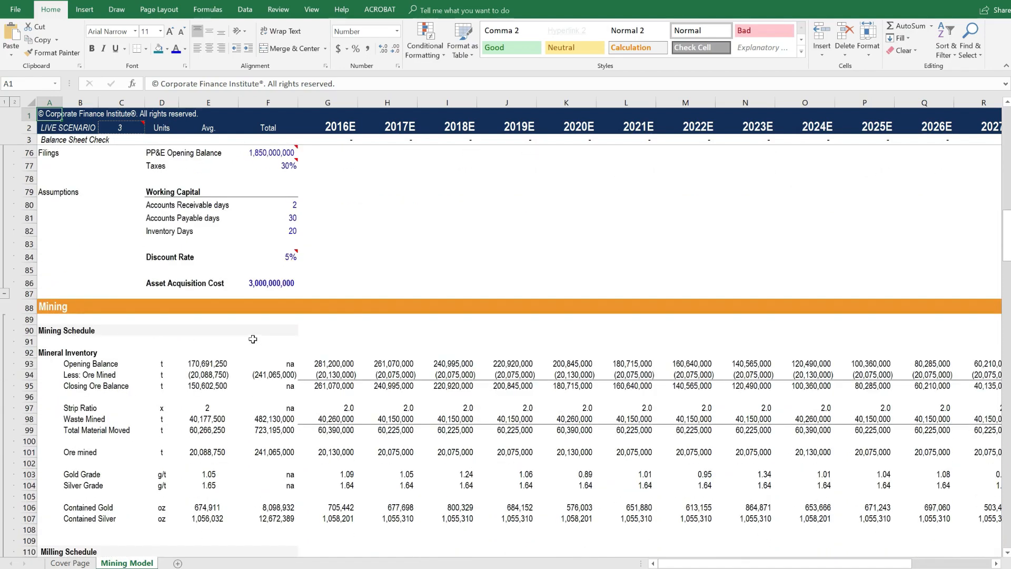
Point out the Mineral Inventory and Milling Schedule headings in the mining schedule
scroll(down, 3)
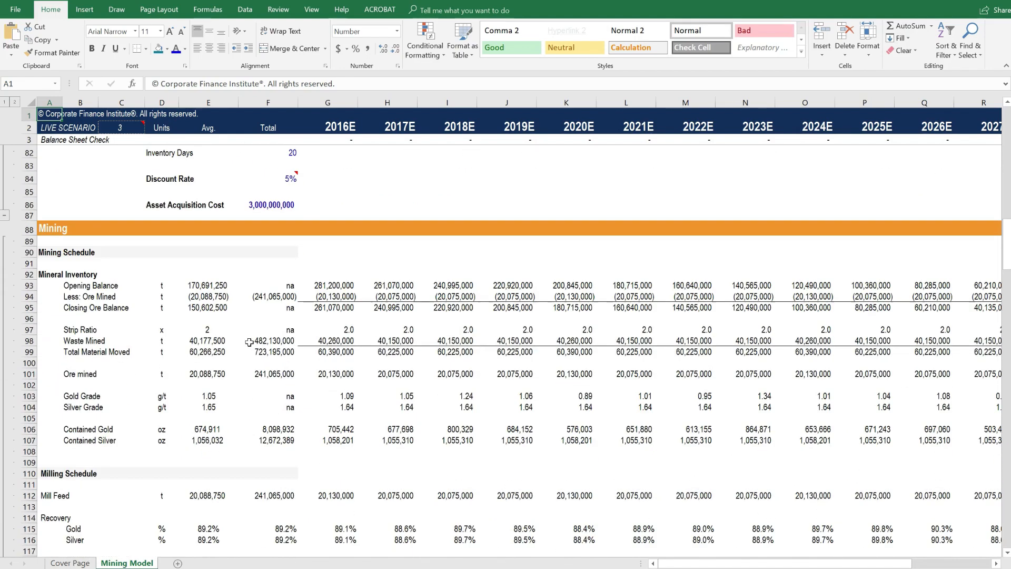
scroll(down, 3)
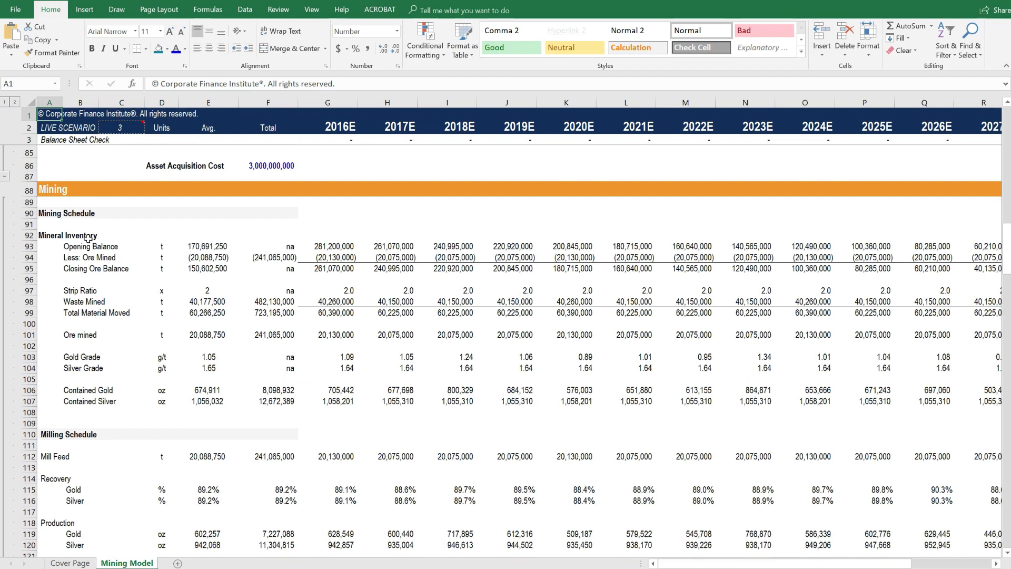
click(49, 235)
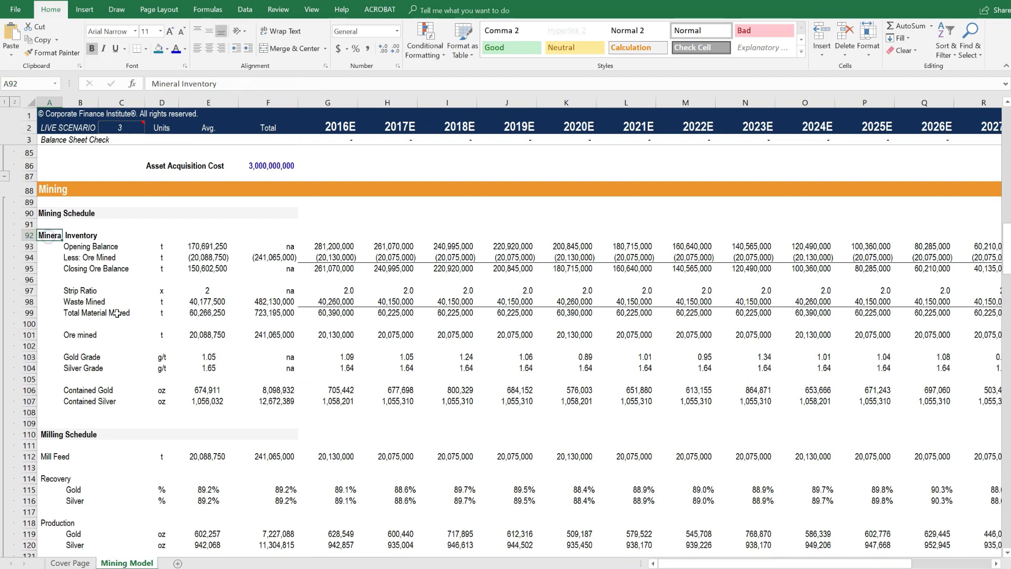
scroll(down, 3)
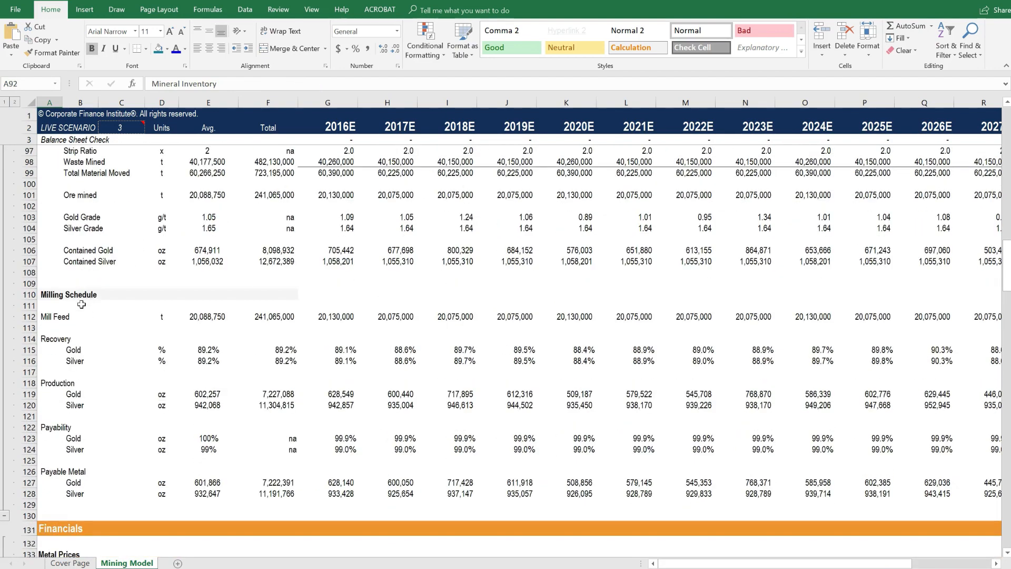
click(52, 294)
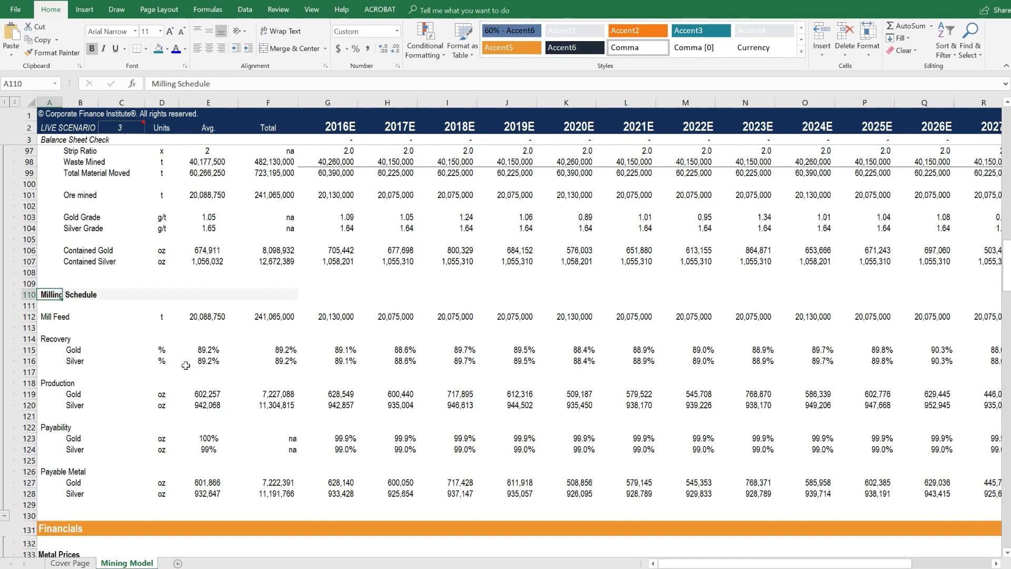
scroll(down, 3)
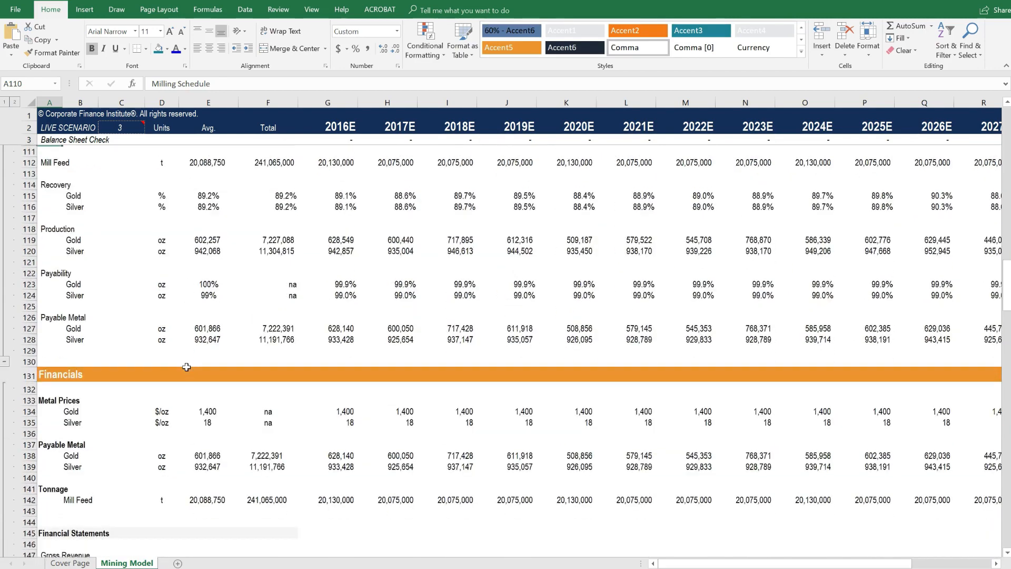
scroll(down, 3)
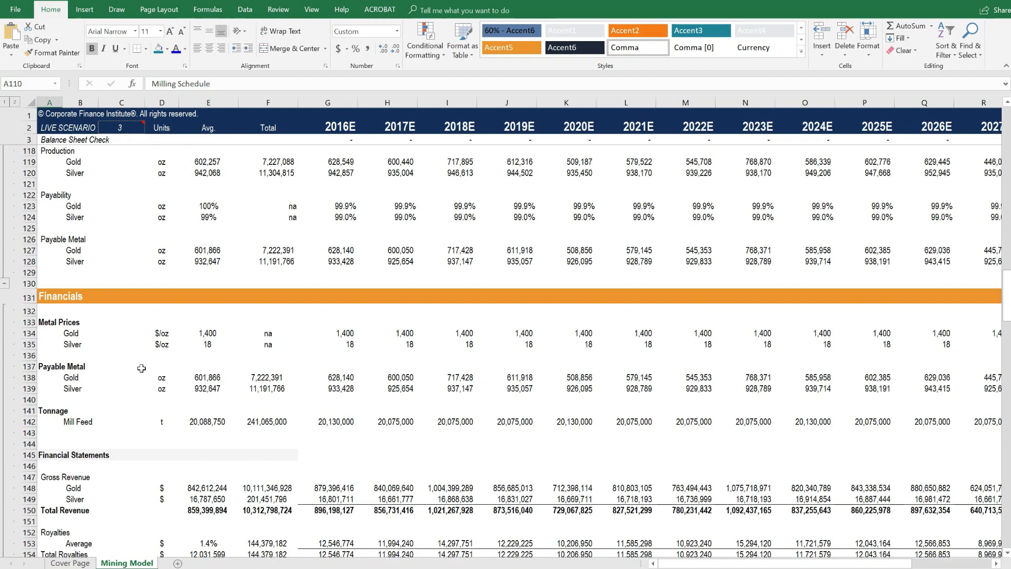
mouse_move(105, 341)
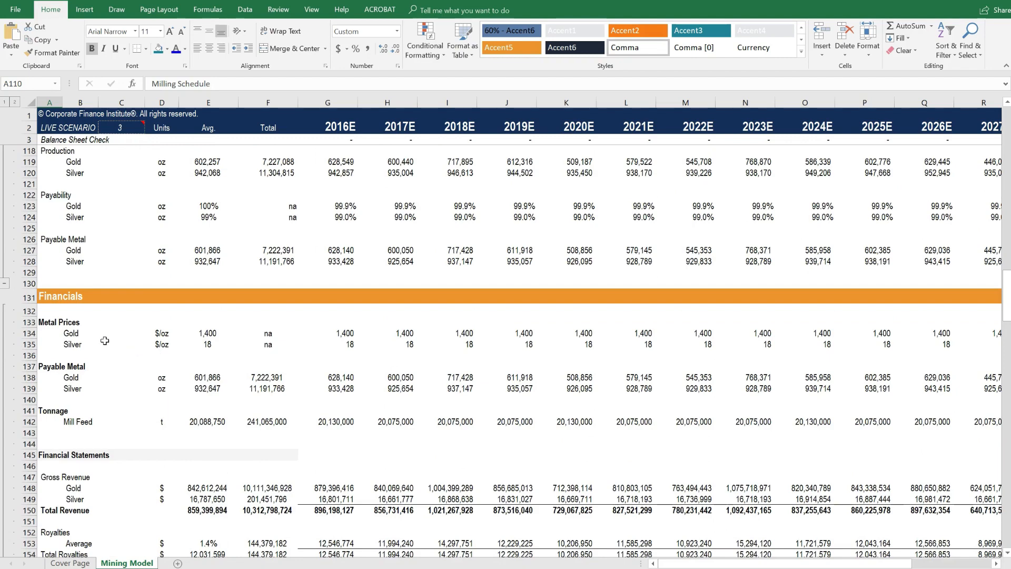
Inspect Free Cash Flow, Asset NPV (about 3.44 billion) and Transaction IRR (8.2%) formulas
scroll(down, 3)
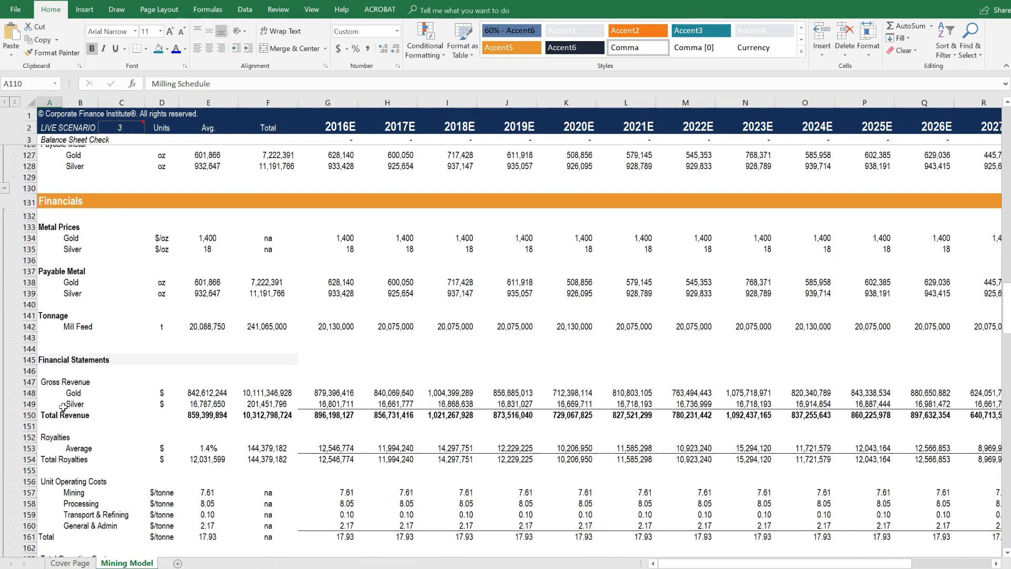
scroll(down, 3)
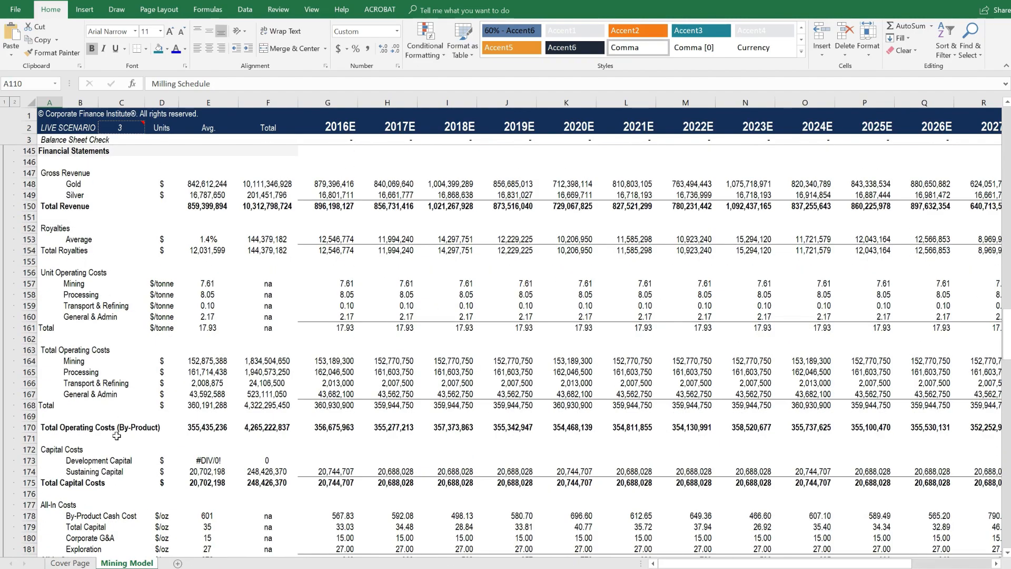
scroll(down, 3)
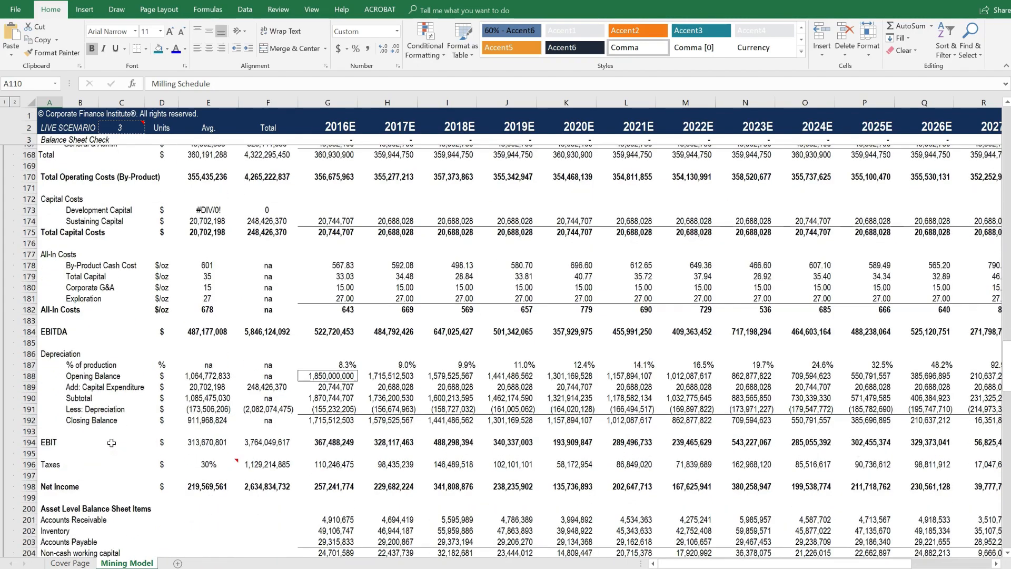
scroll(down, 3)
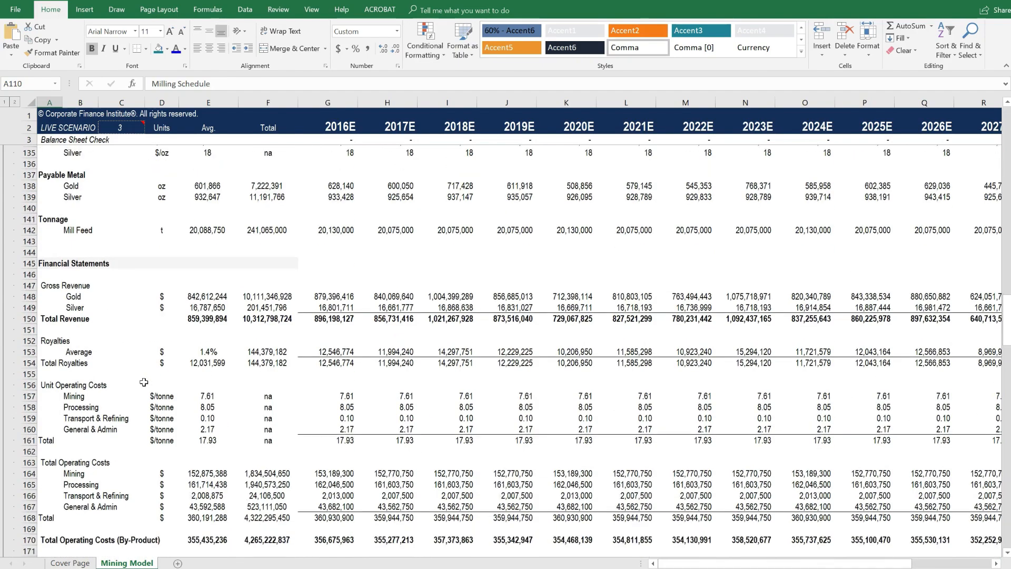
scroll(down, 3)
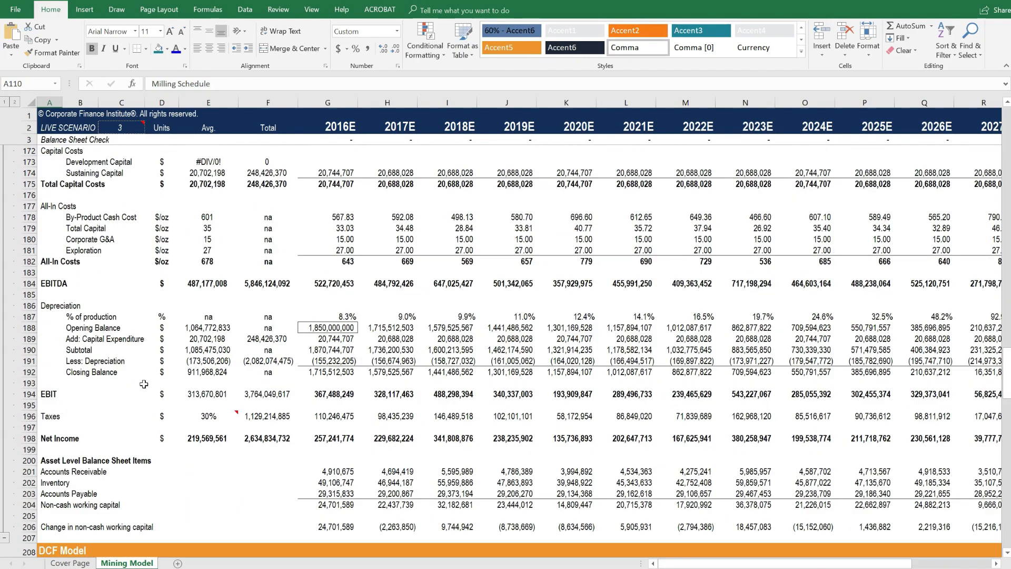
scroll(down, 3)
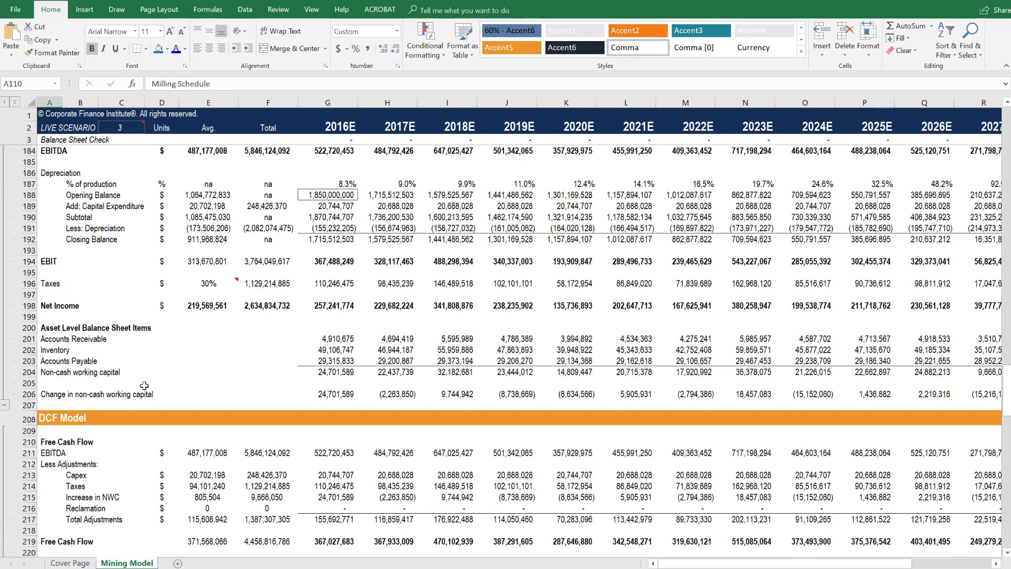
scroll(down, 3)
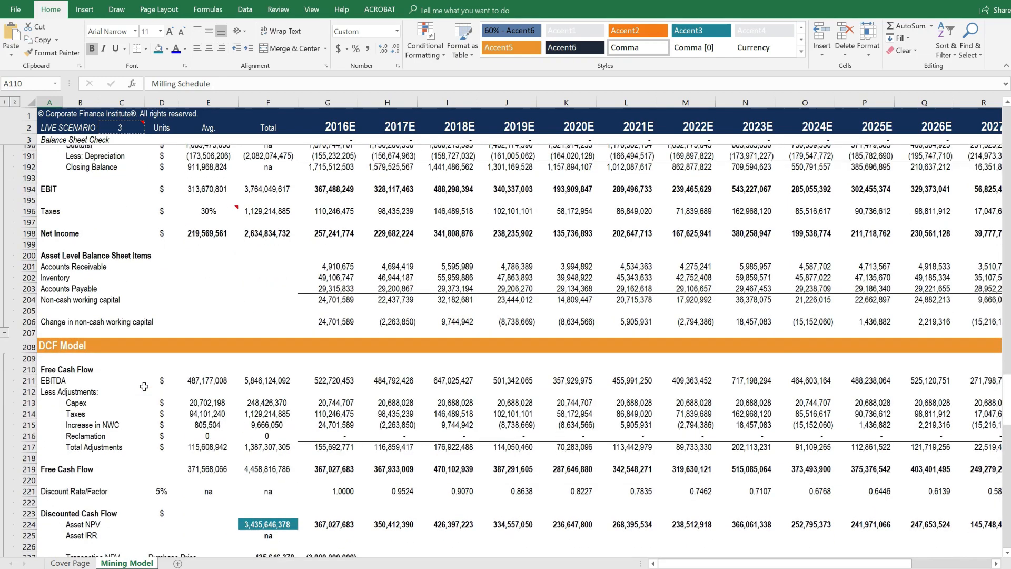
scroll(down, 3)
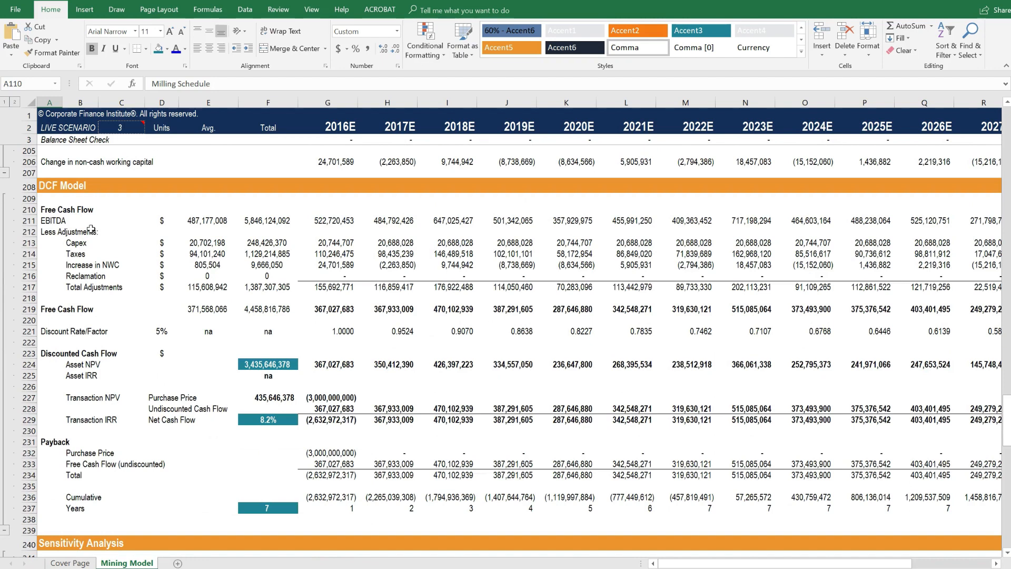
mouse_move(88, 320)
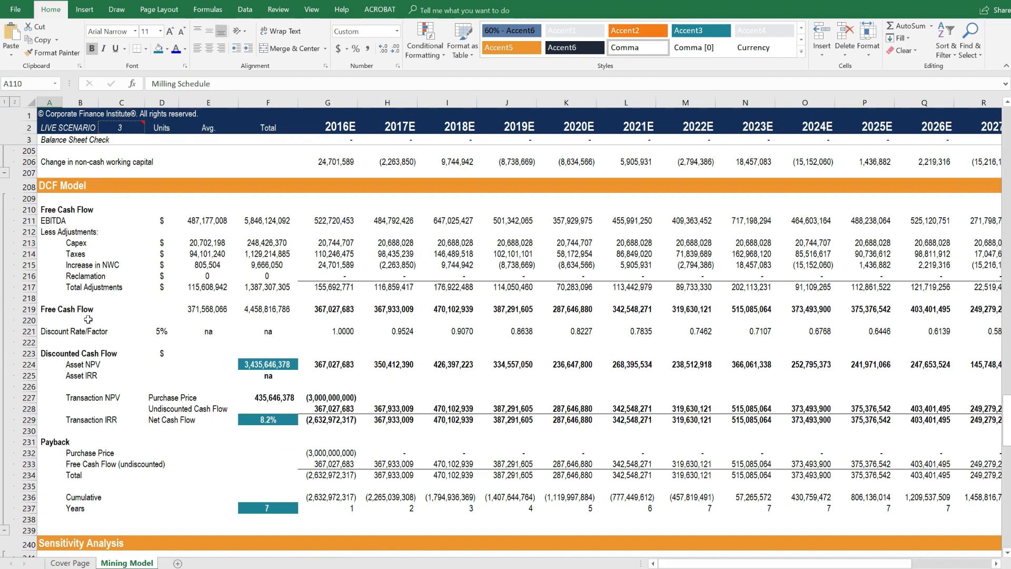
click(66, 309)
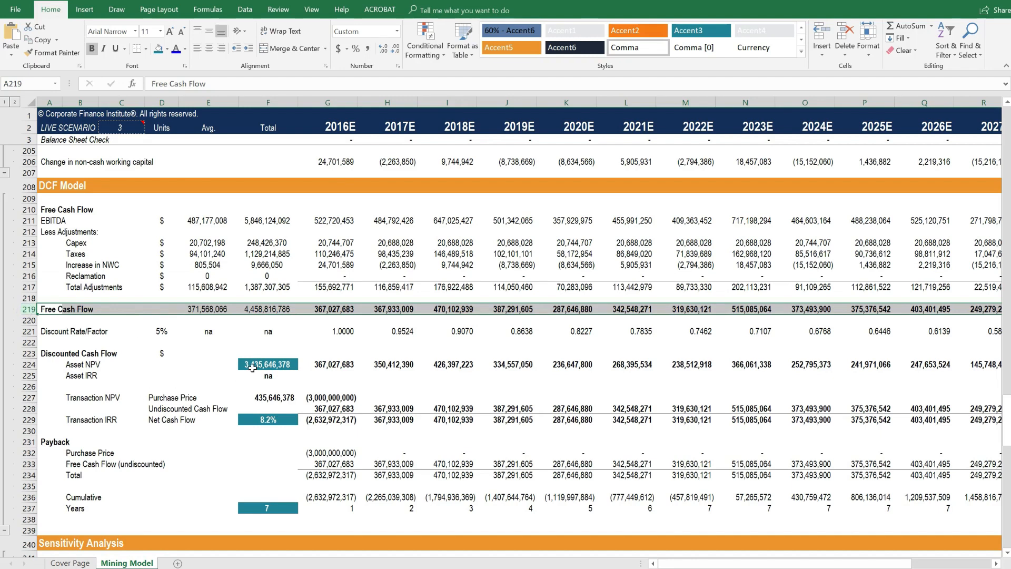
click(267, 364)
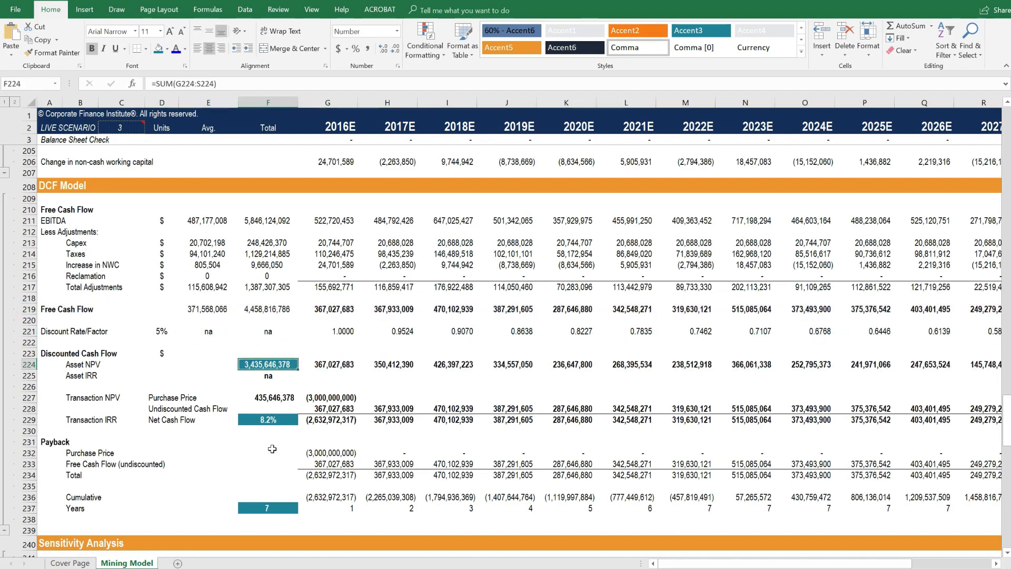
click(268, 420)
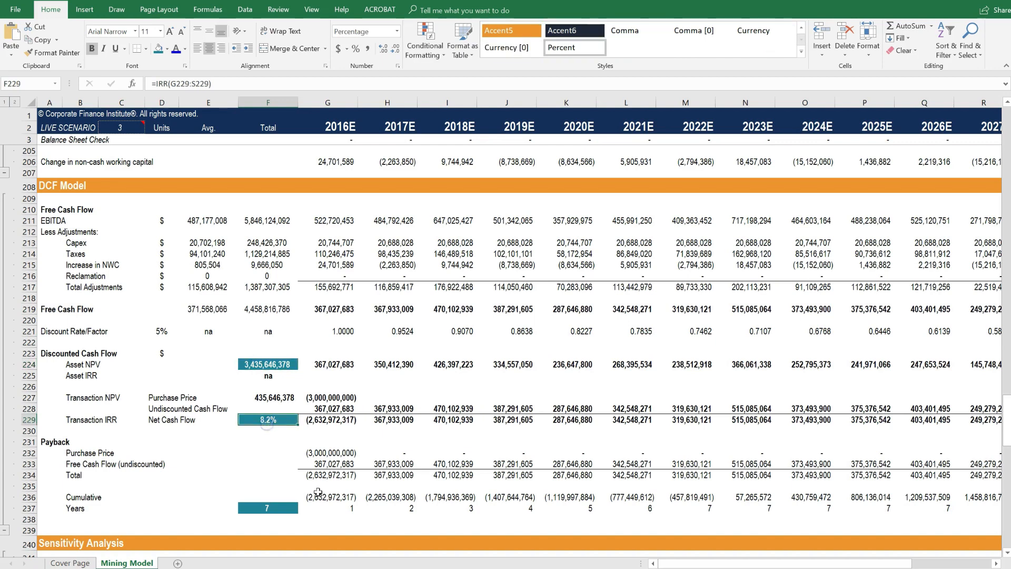
mouse_move(265, 467)
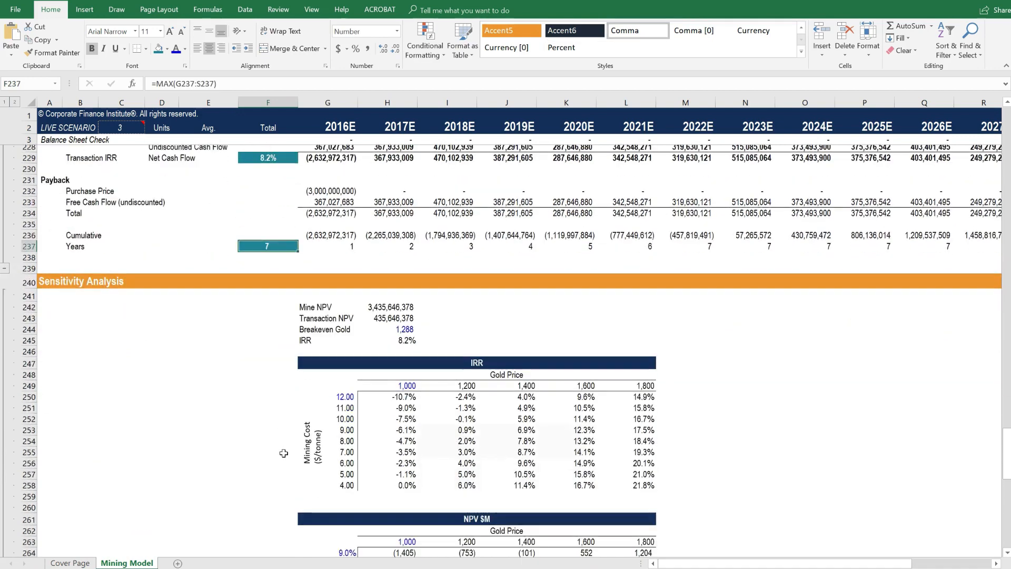
Review the IRR table, then highlight the NPV table's Gold Price heading and price inputs
scroll(down, 3)
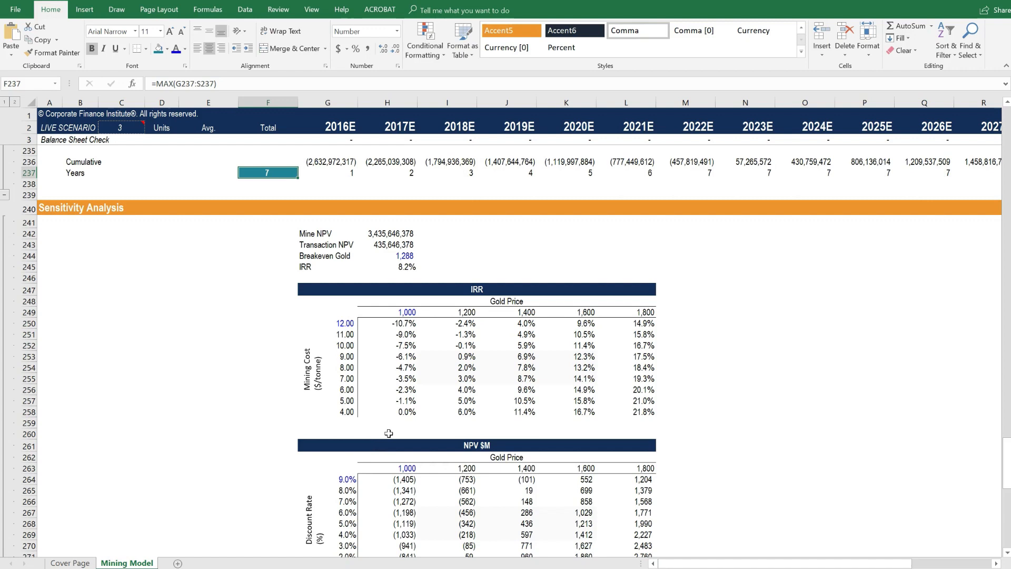
mouse_move(443, 424)
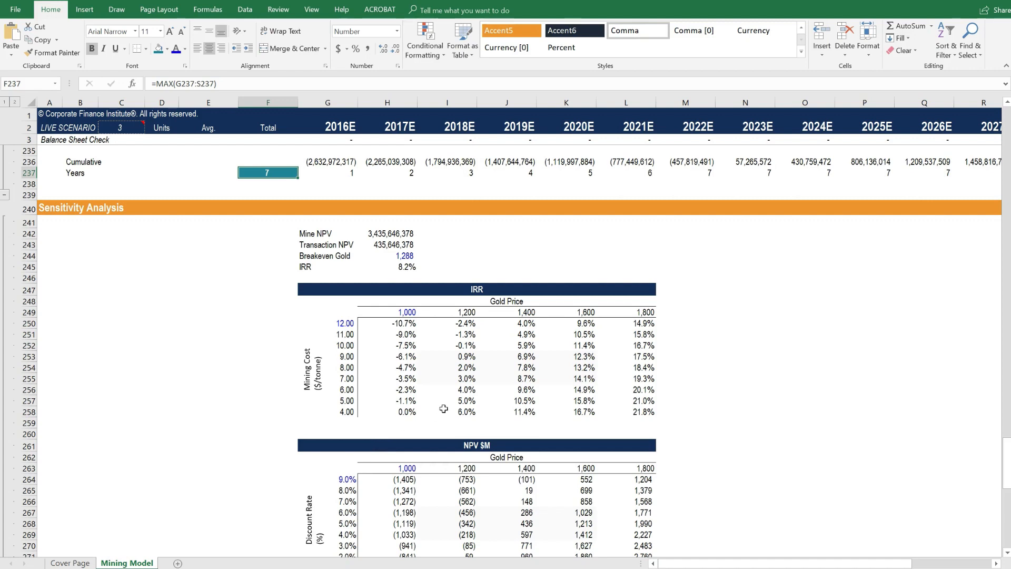
mouse_move(440, 383)
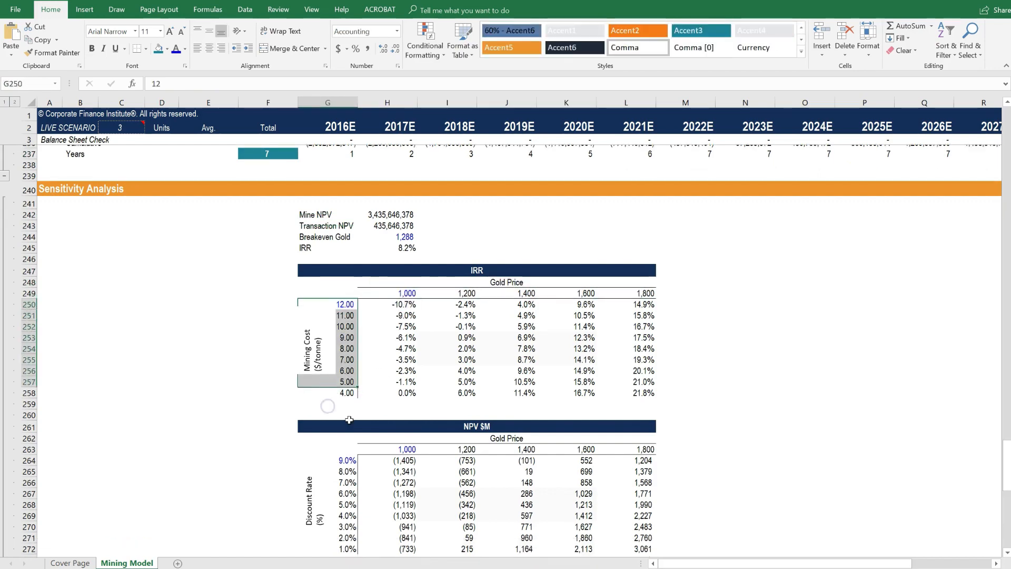
scroll(down, 3)
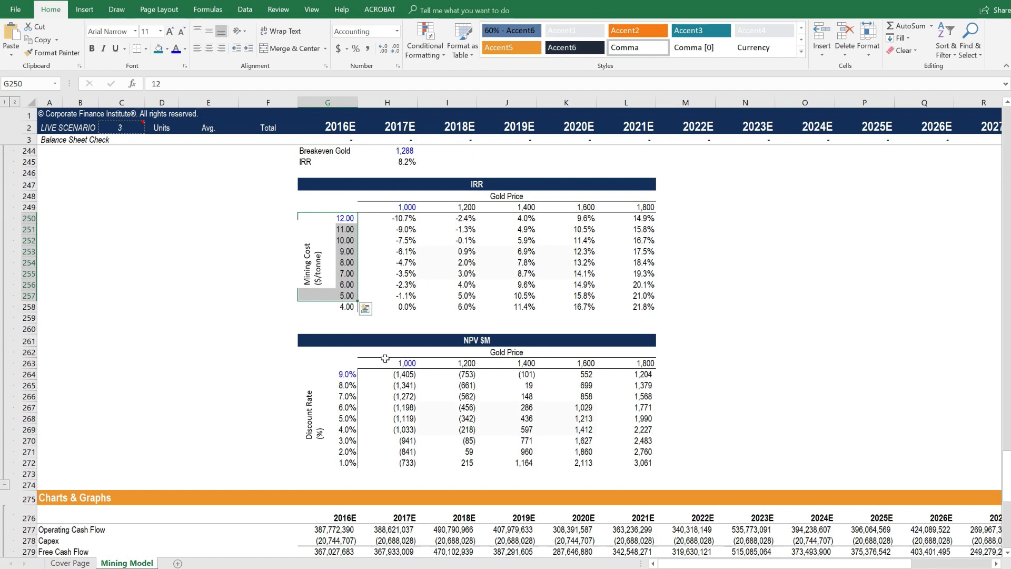
click(384, 351)
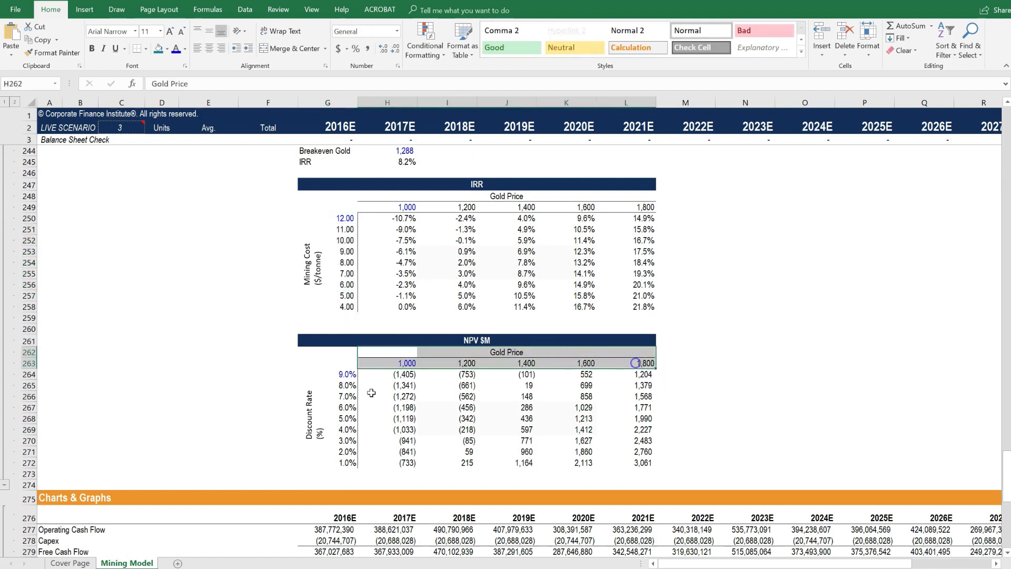
drag(346, 374, 342, 462)
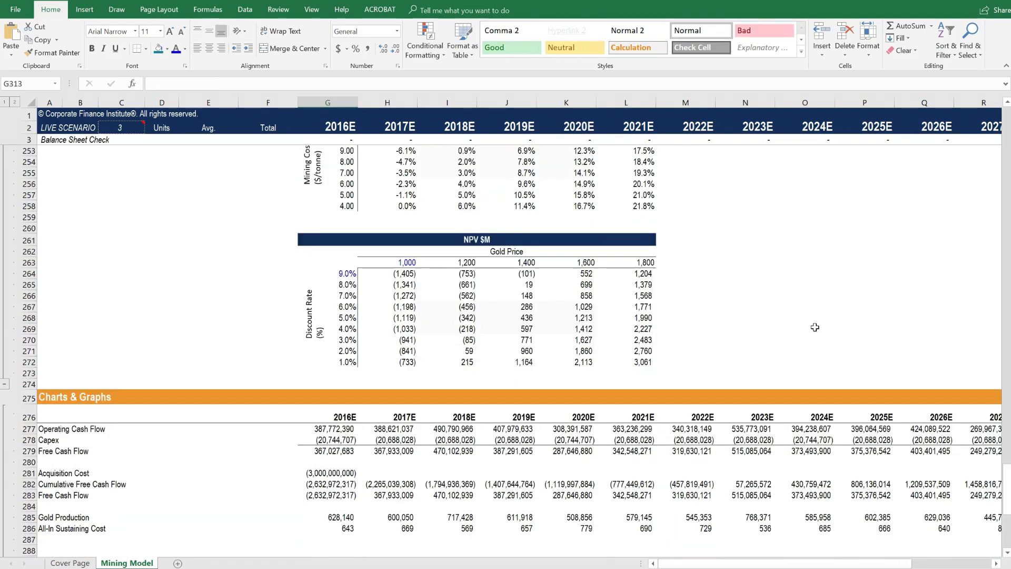
scroll(down, 3)
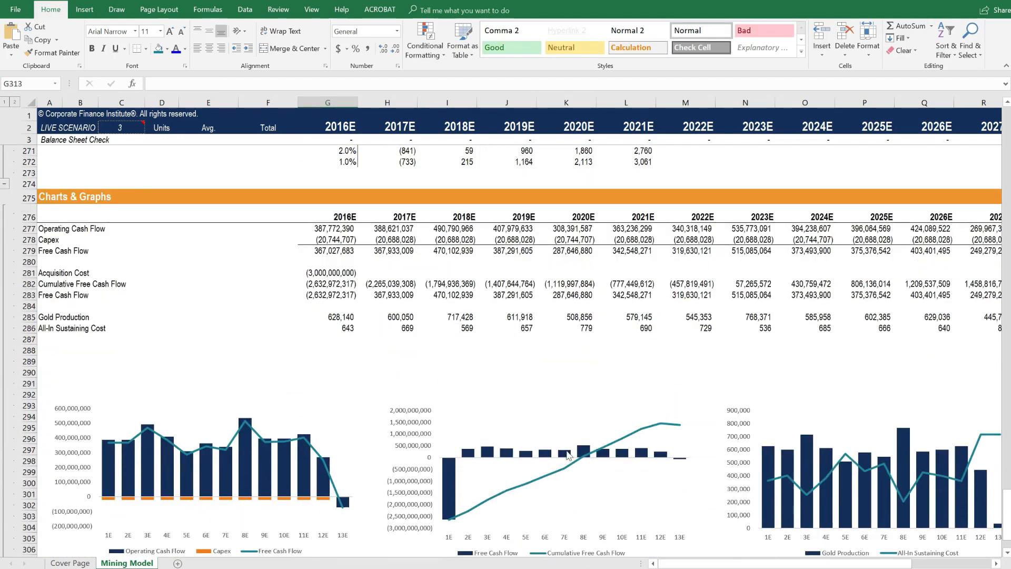
scroll(down, 3)
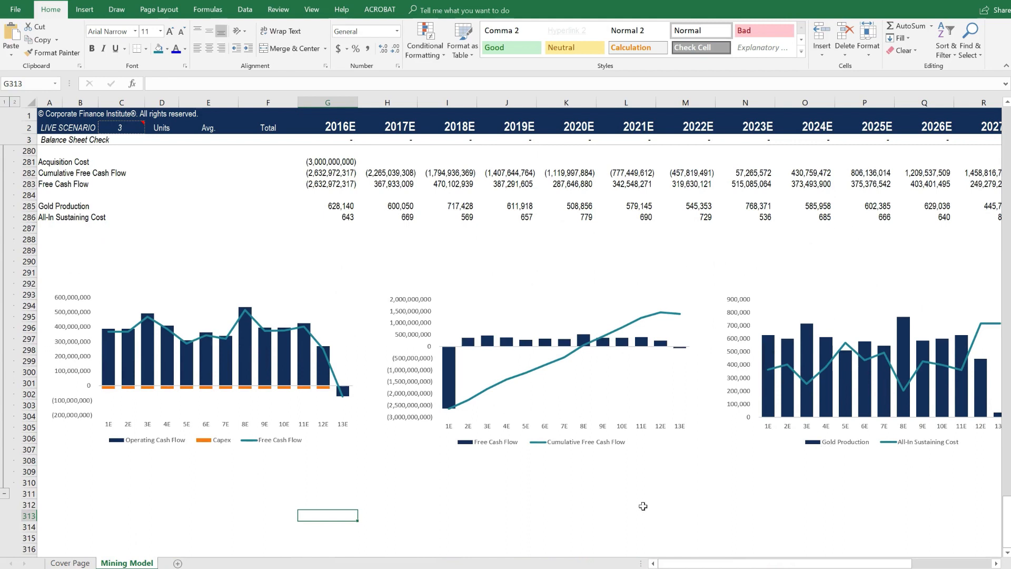
mouse_move(590, 508)
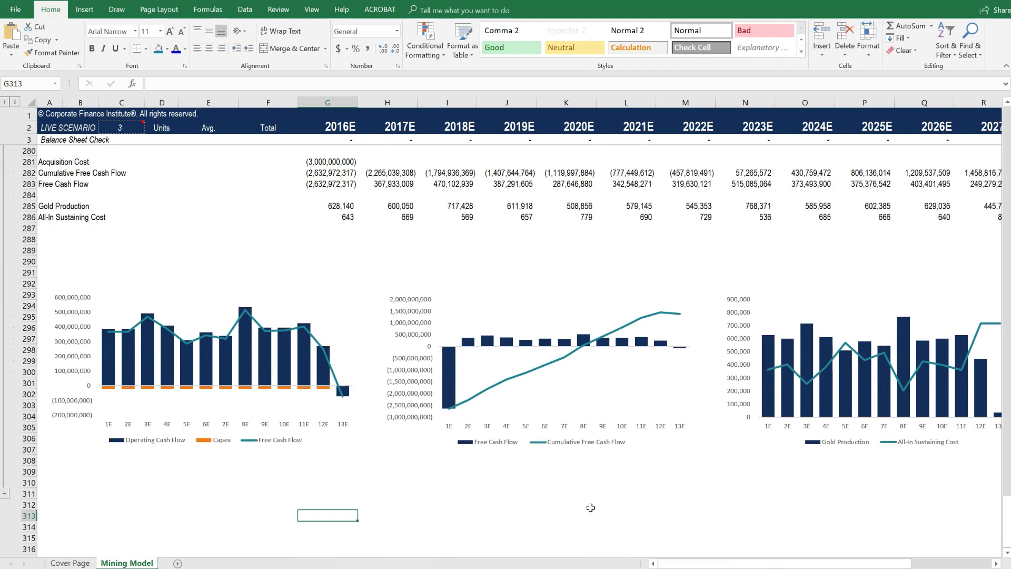
mouse_move(166, 450)
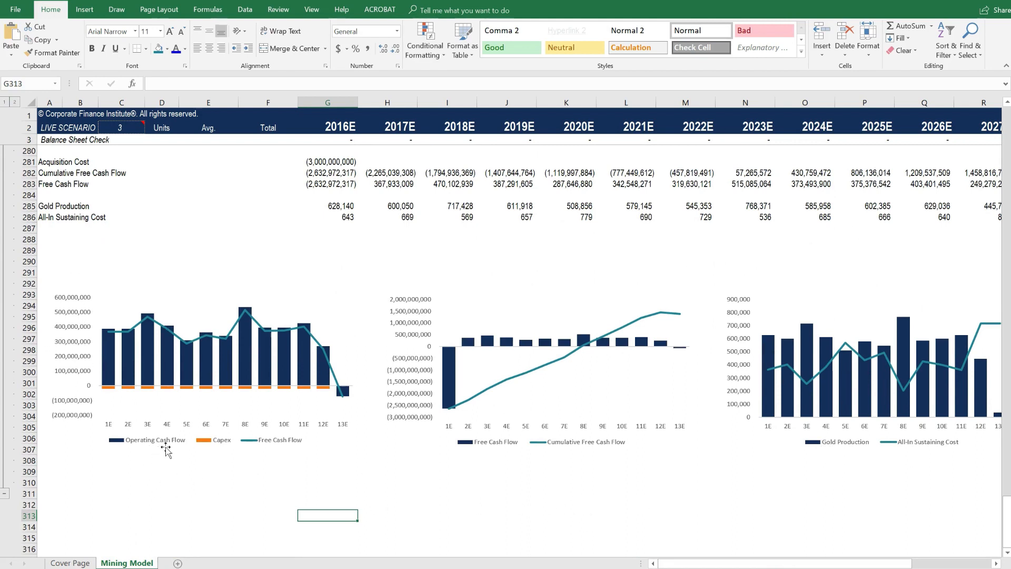
mouse_move(284, 451)
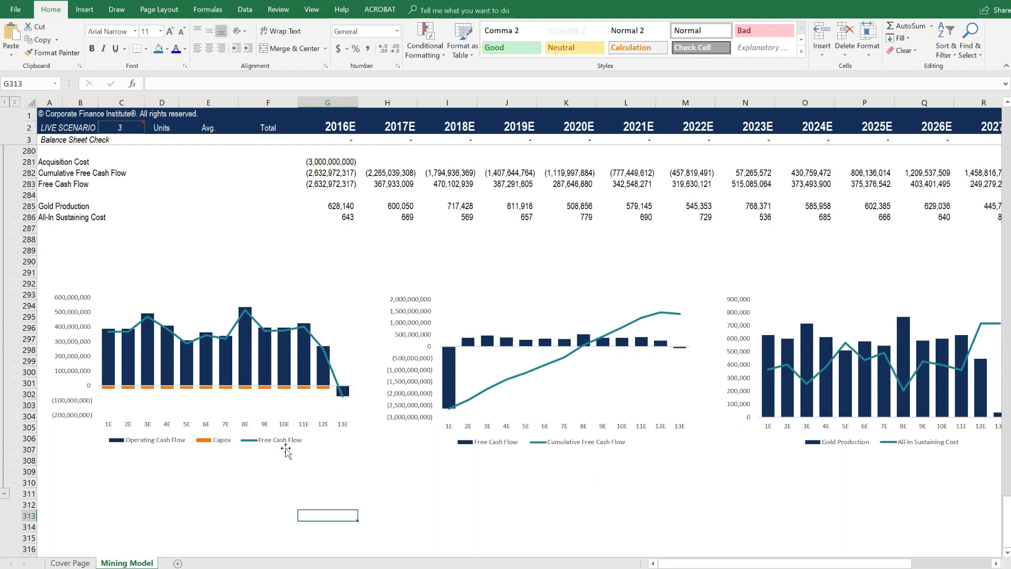
mouse_move(879, 439)
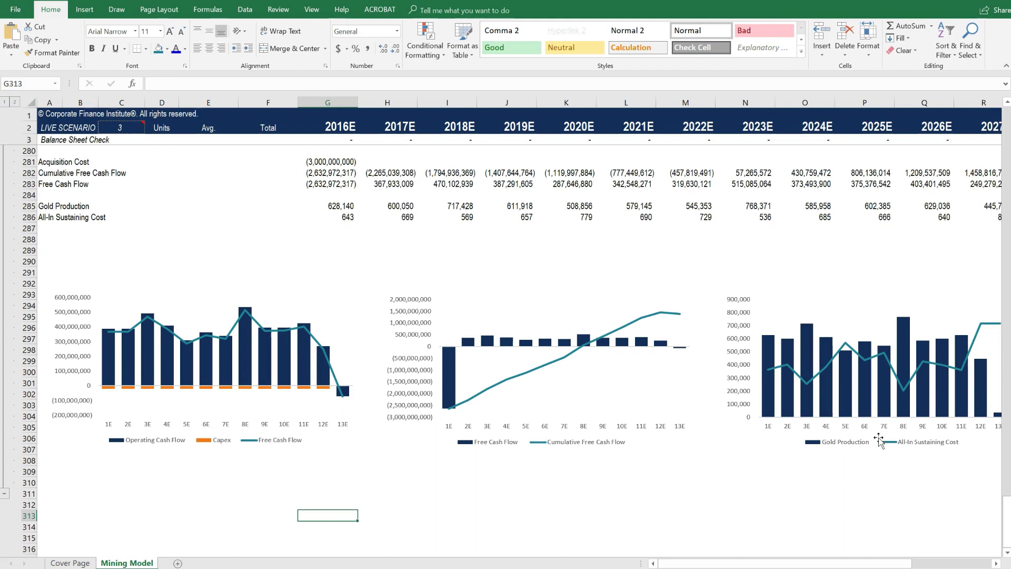
mouse_move(809, 512)
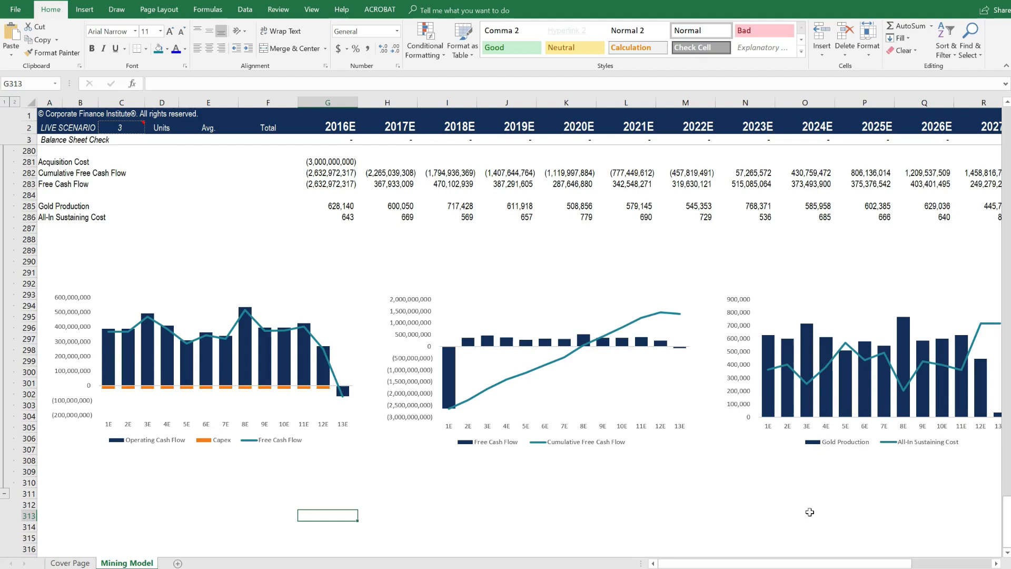
mouse_move(743, 518)
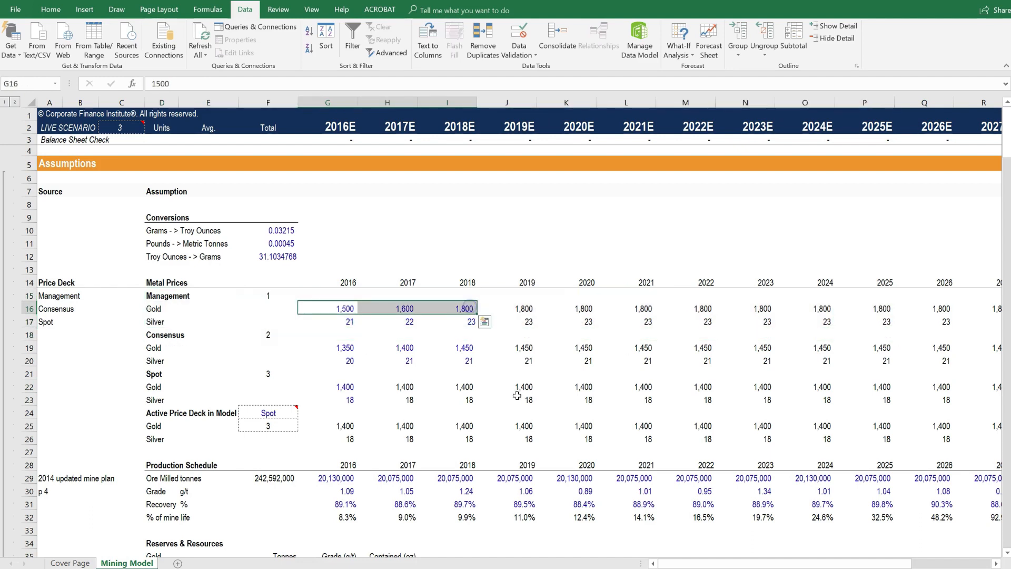
mouse_move(438, 409)
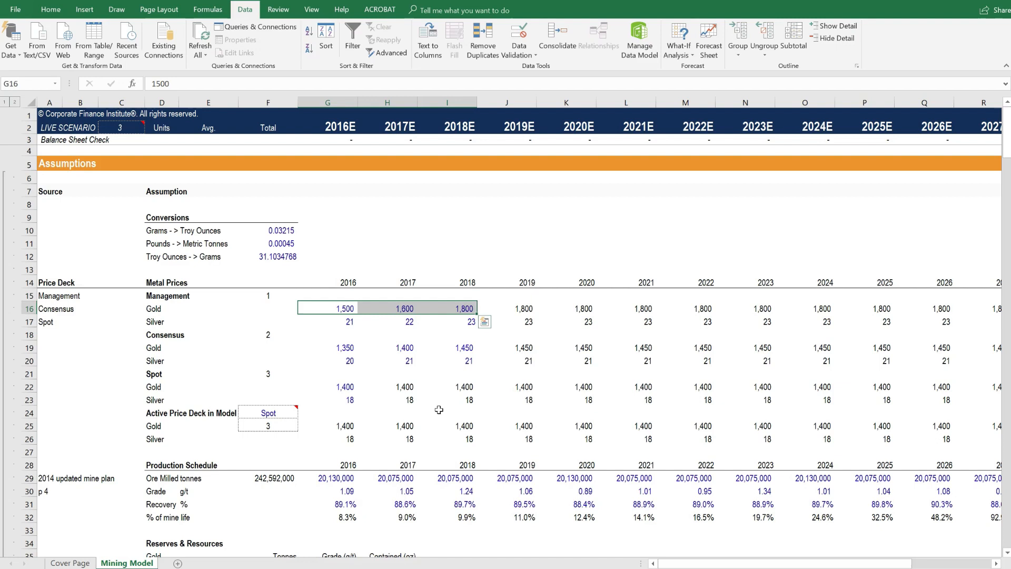
Toggle the active price deck to Management and back to Spot, checking gold price 1,400
click(456, 334)
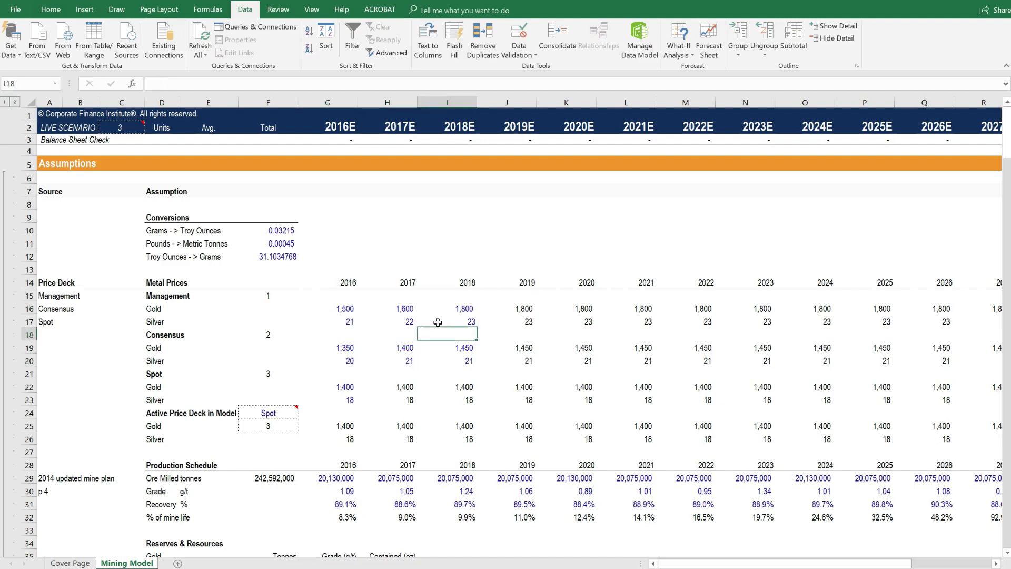
drag(327, 308, 464, 308)
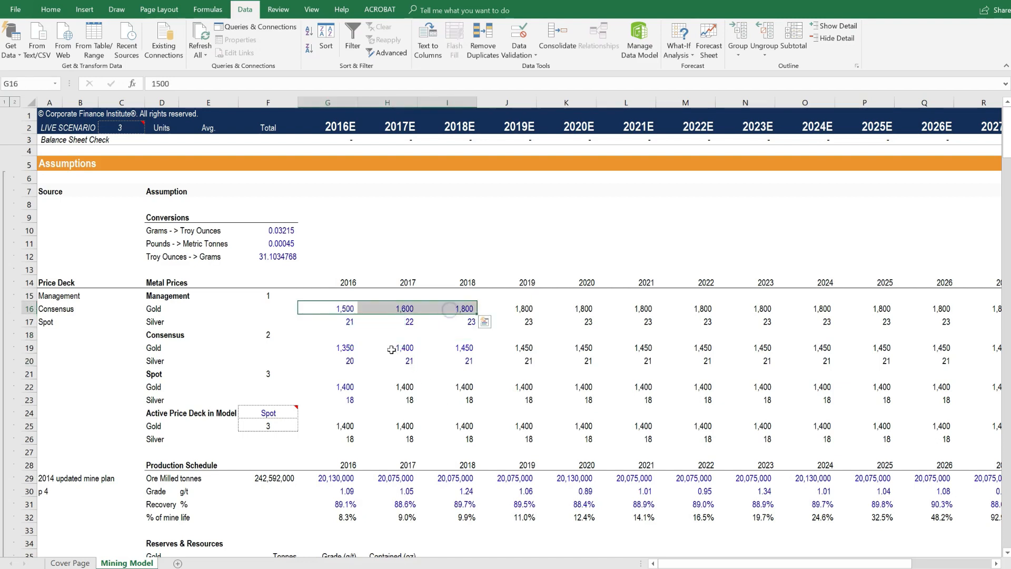
click(268, 413)
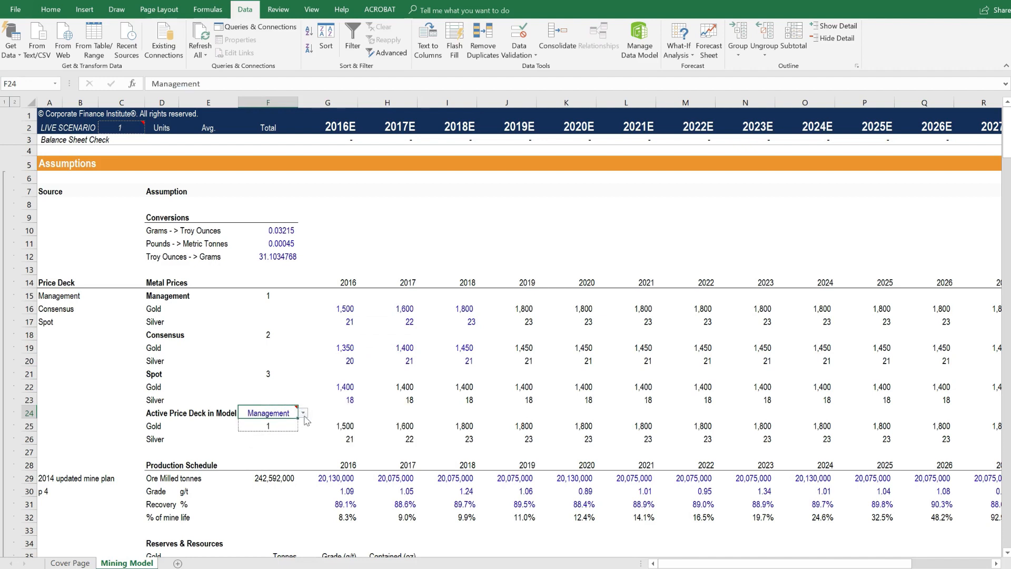
click(303, 413)
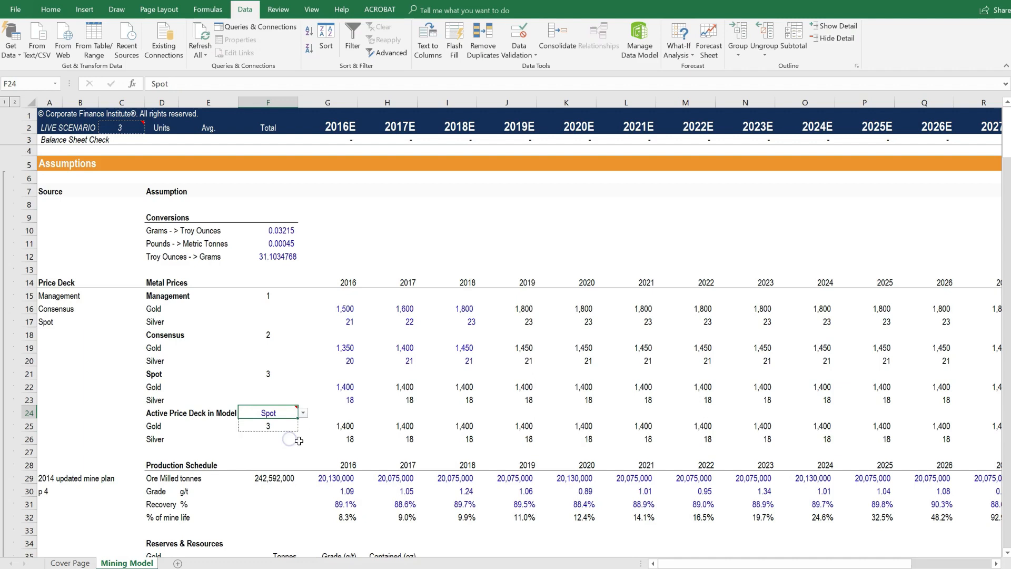
click(389, 439)
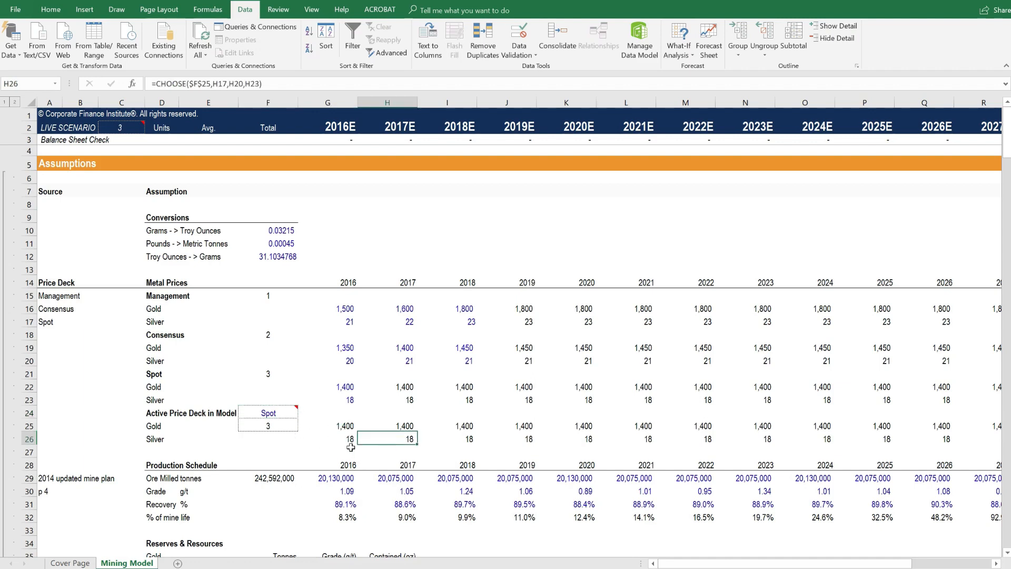
click(336, 387)
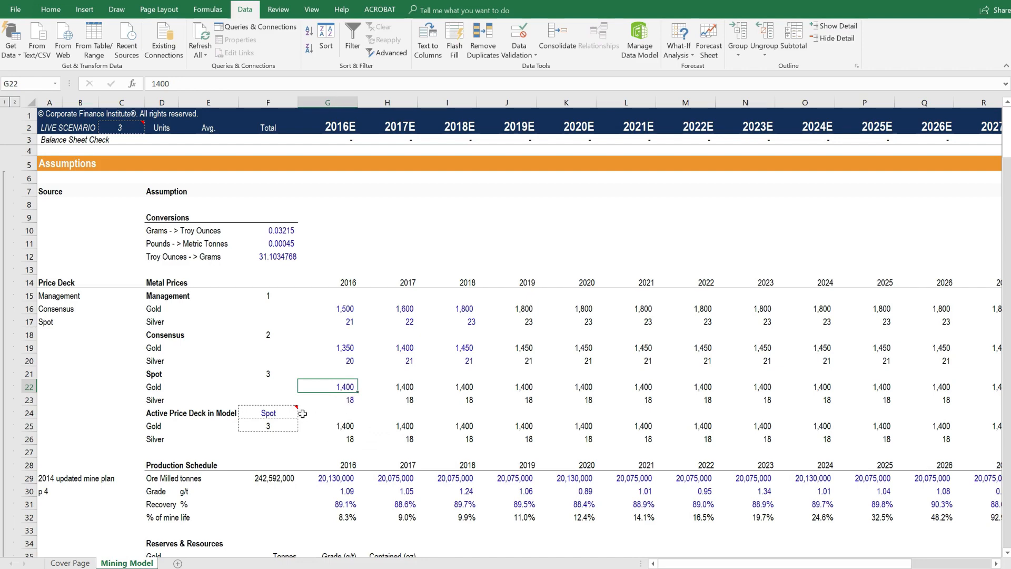
mouse_move(378, 389)
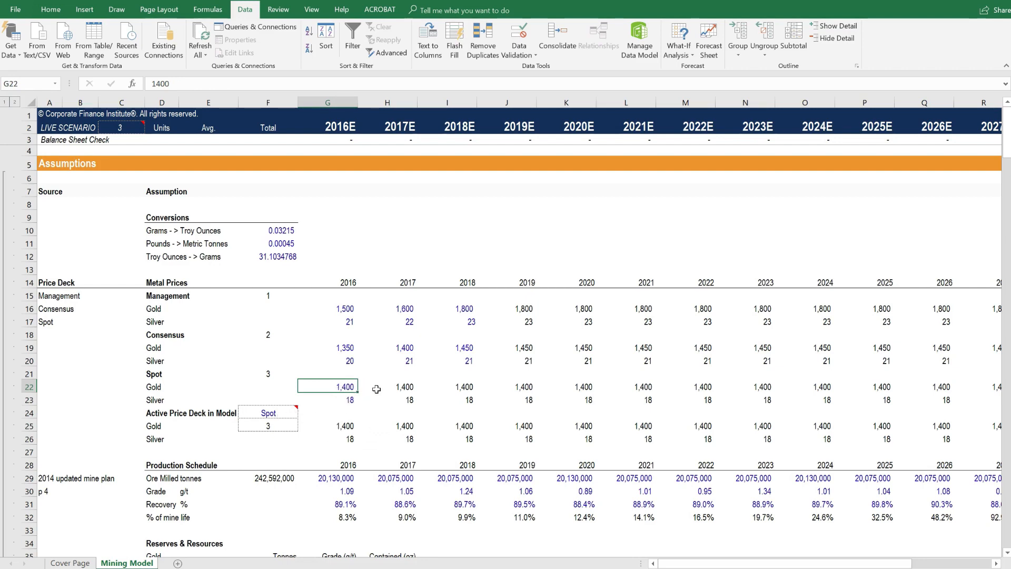
scroll(down, 3)
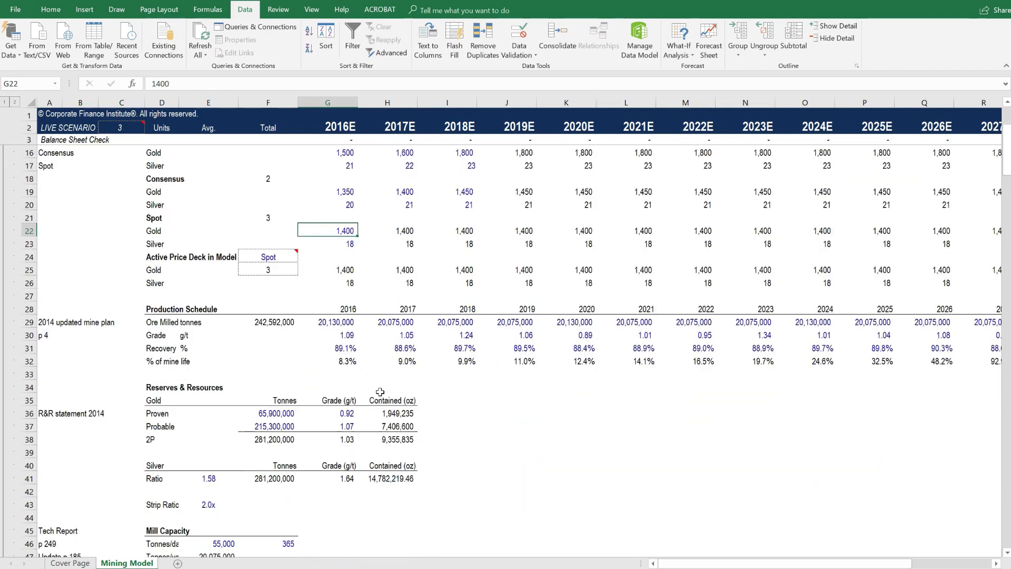
Review 2016–2023 ore grades, mine operating costs (17.93 total) and Sustaining Capital of 250,000,000
drag(328, 335, 643, 335)
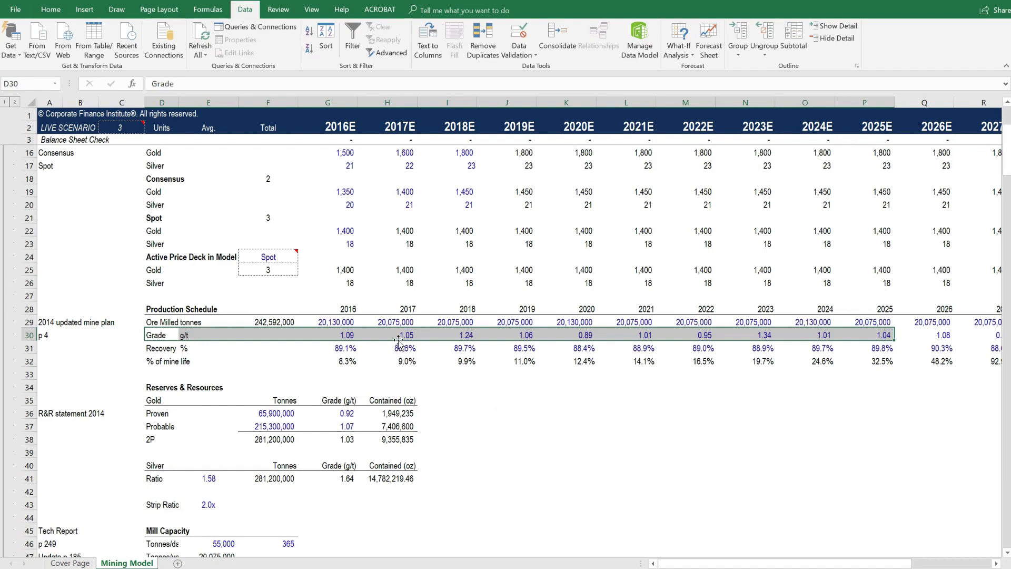
drag(327, 335, 764, 334)
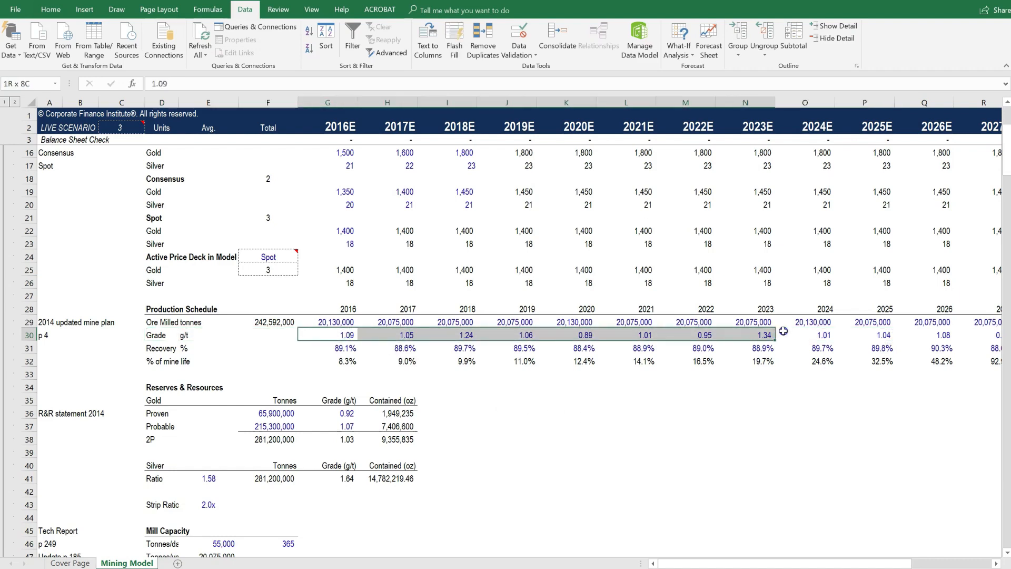
scroll(down, 3)
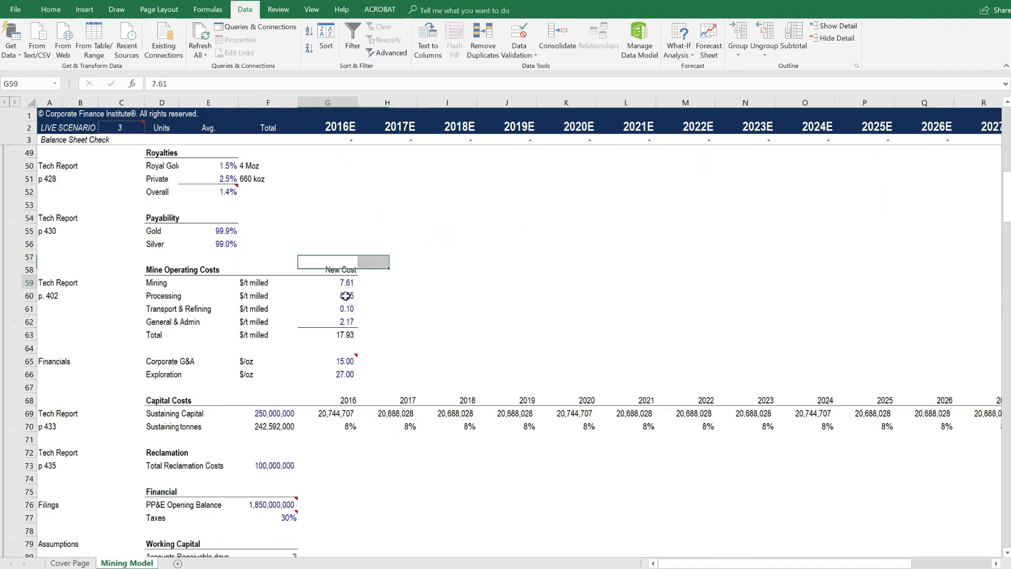
drag(268, 281, 268, 322)
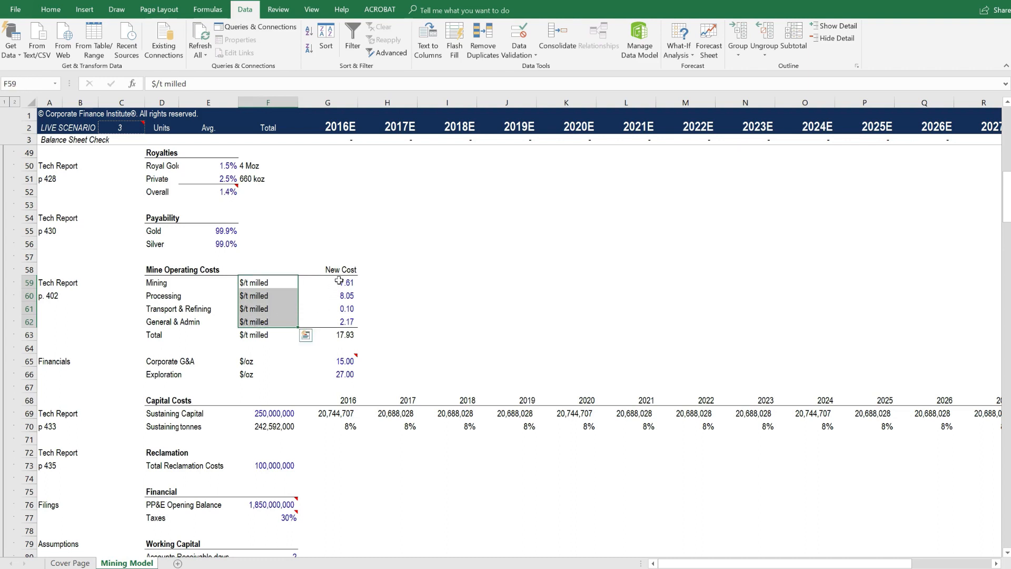
click(328, 282)
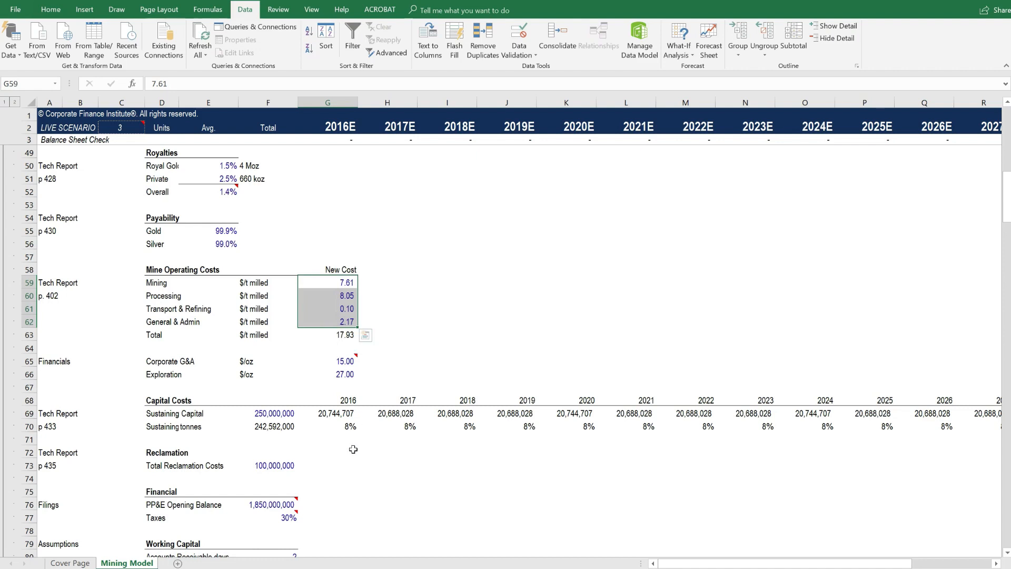
mouse_move(291, 427)
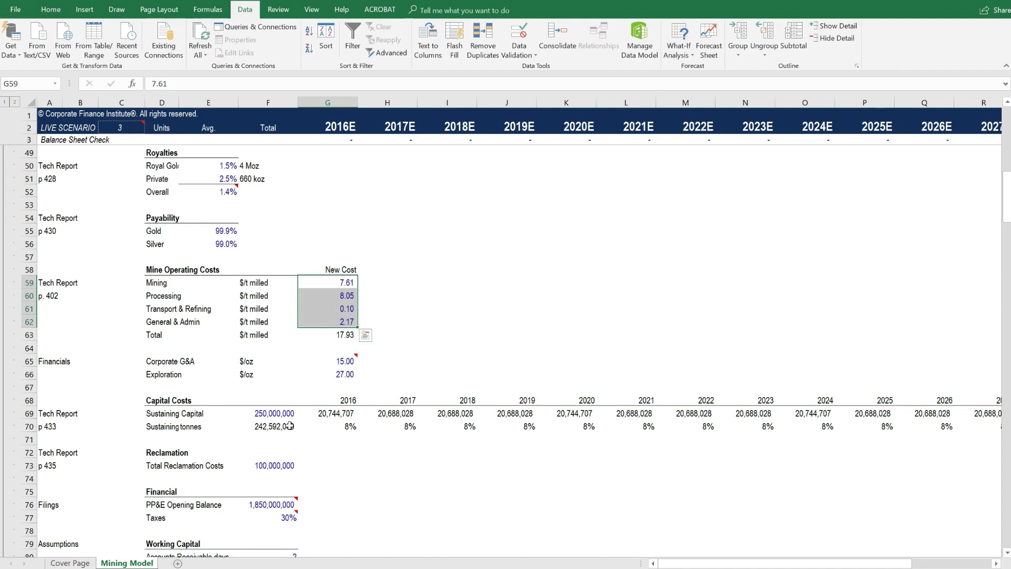
click(273, 414)
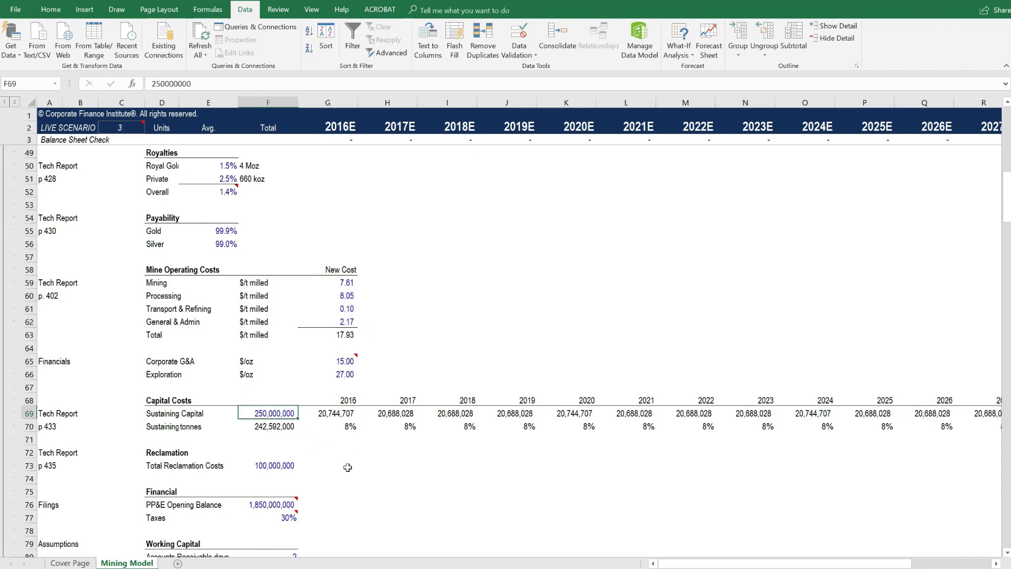
mouse_move(278, 430)
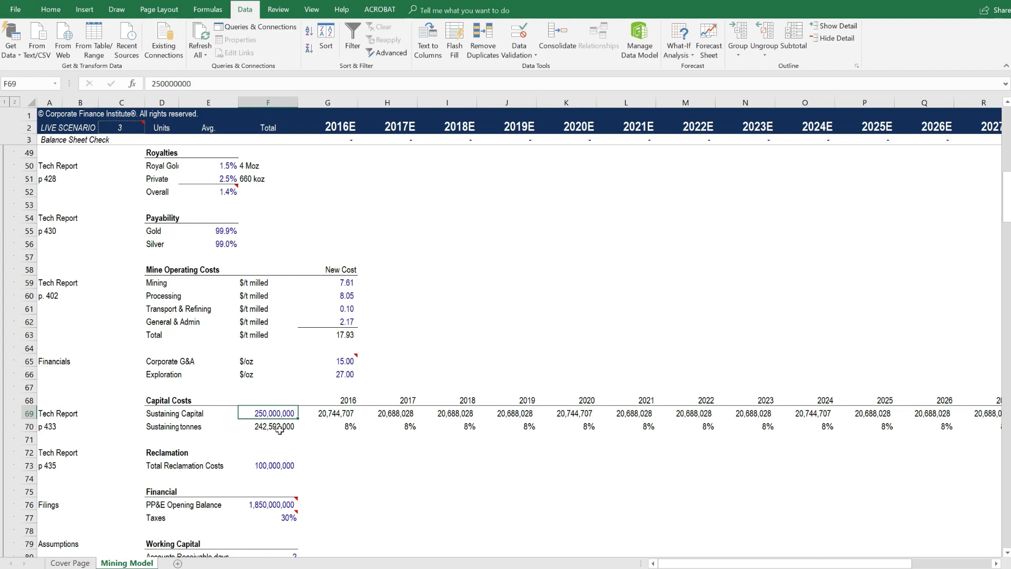
mouse_move(803, 416)
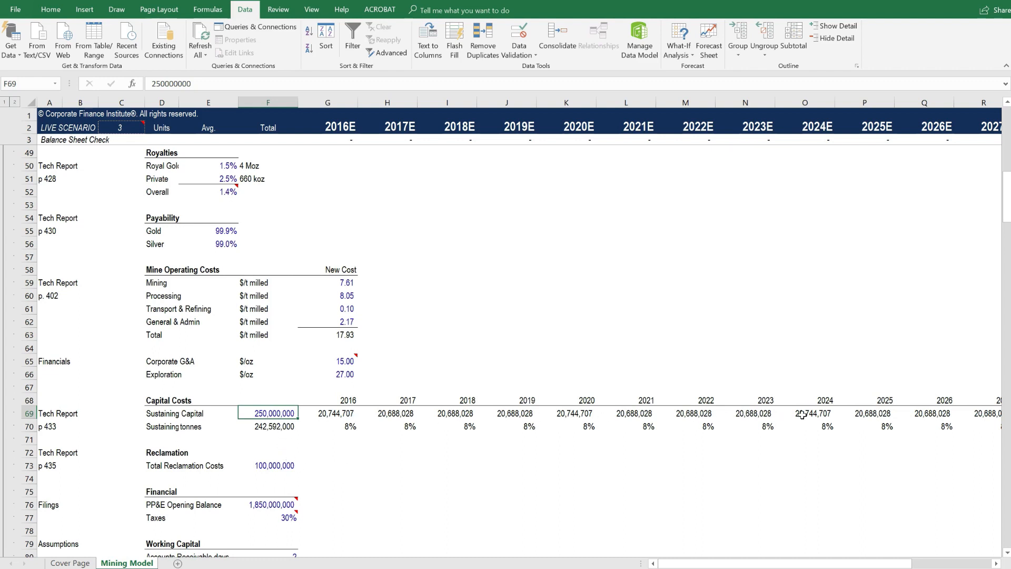
mouse_move(405, 465)
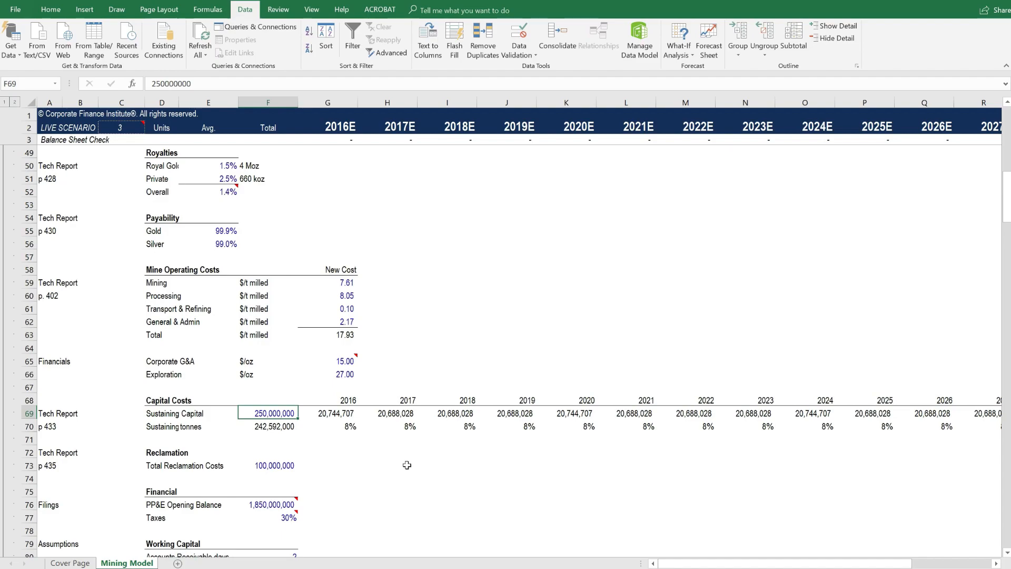
Scroll past costs, EBITDA and DCF results down to the IRR and NPV sensitivity tables
scroll(down, 3)
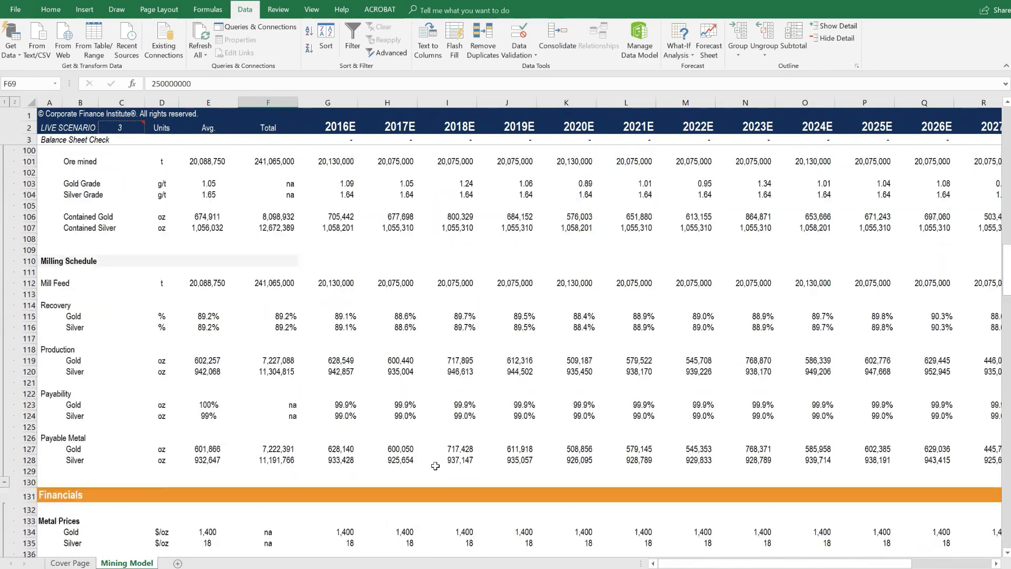
scroll(down, 3)
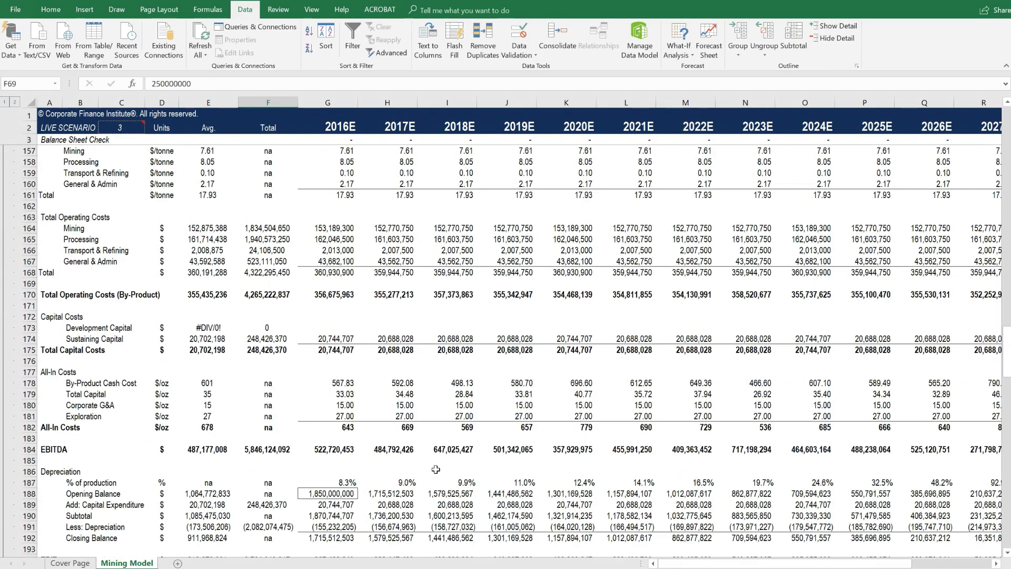
scroll(down, 3)
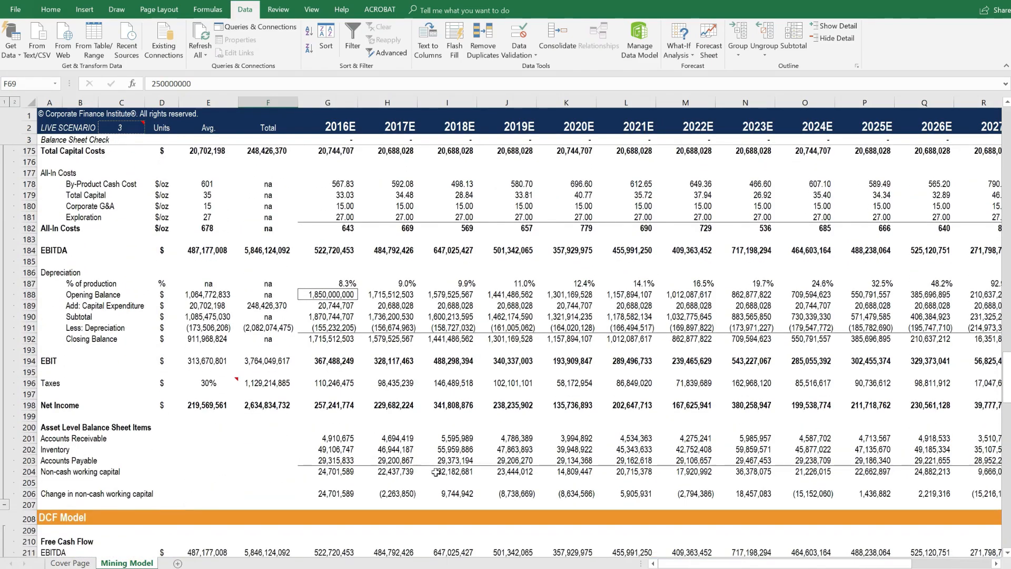
scroll(down, 3)
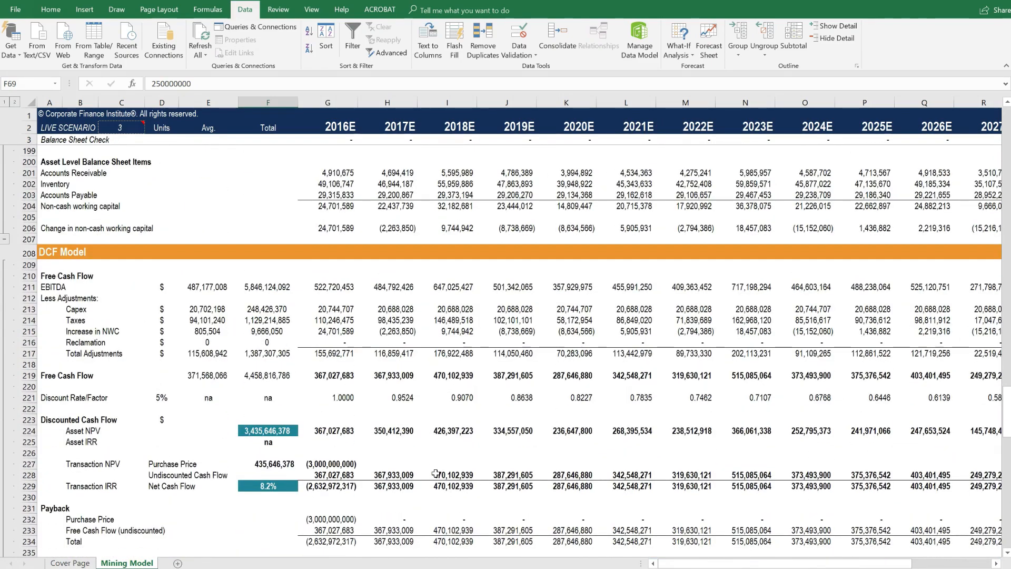
scroll(down, 3)
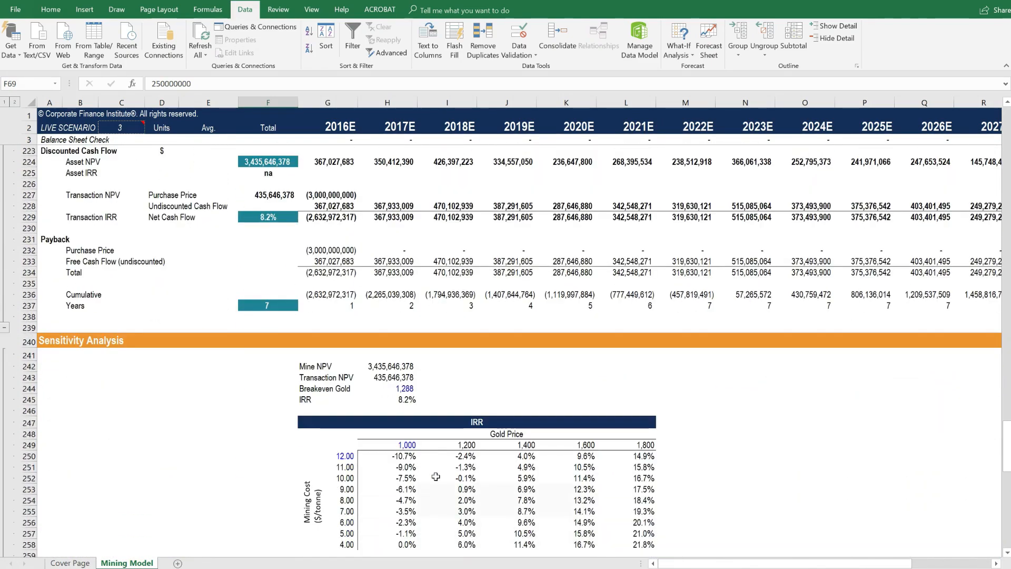
scroll(down, 3)
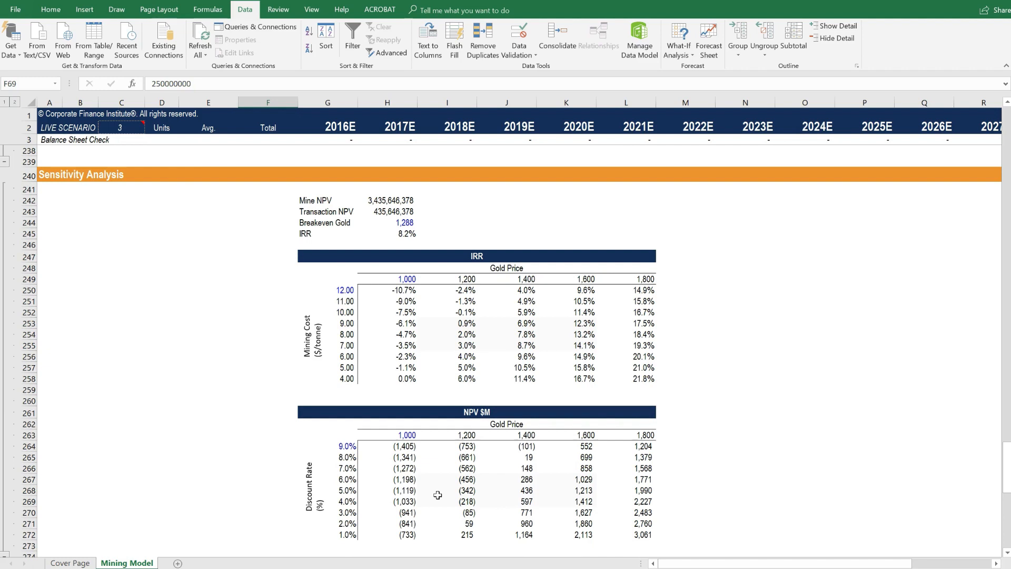
mouse_move(389, 233)
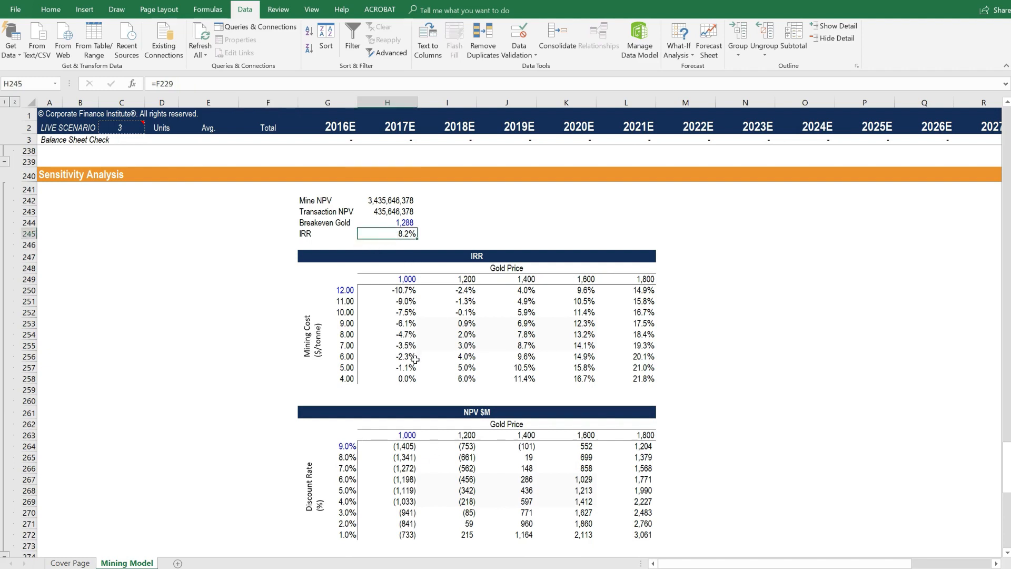
mouse_move(416, 372)
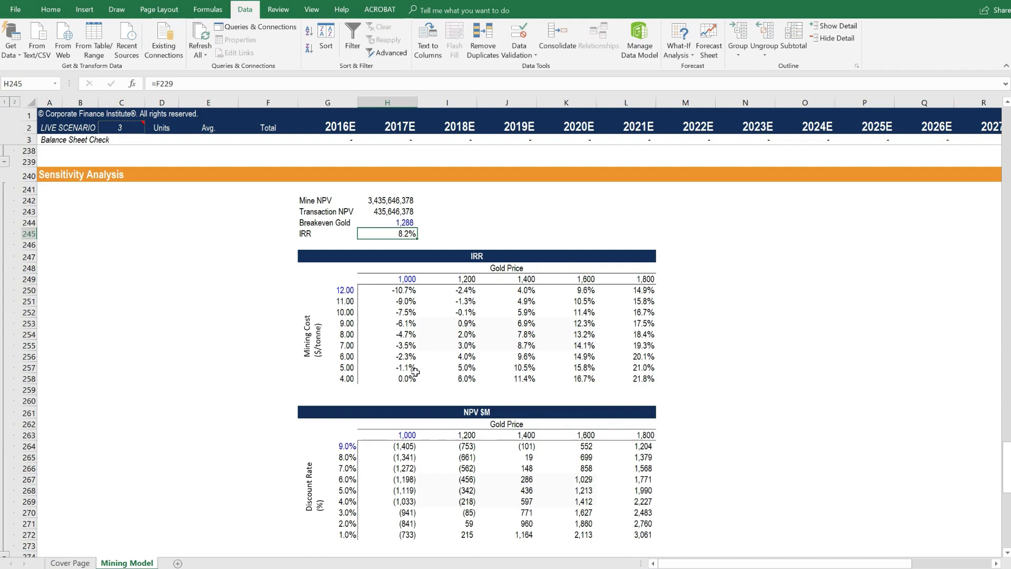
mouse_move(413, 379)
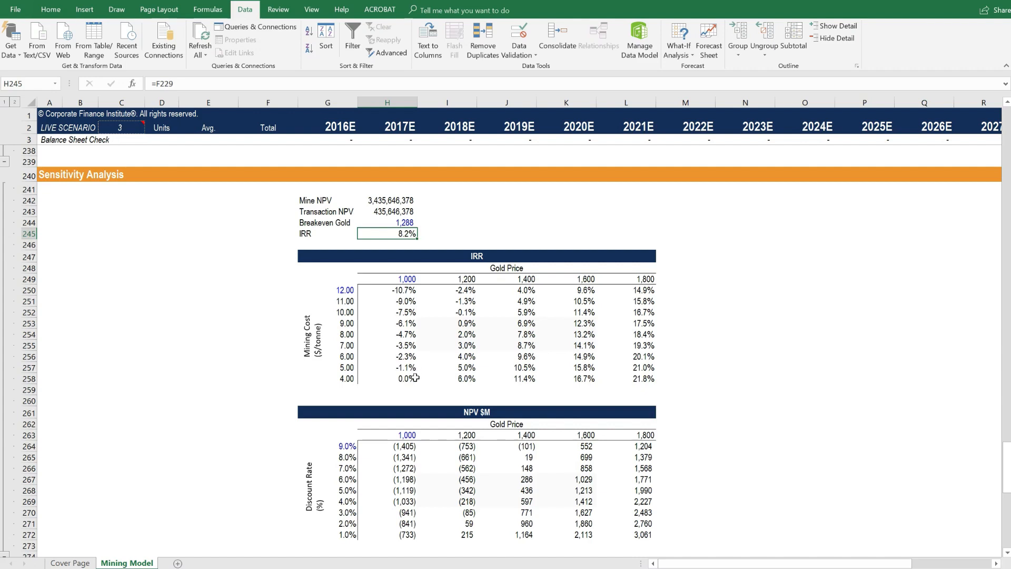
mouse_move(419, 376)
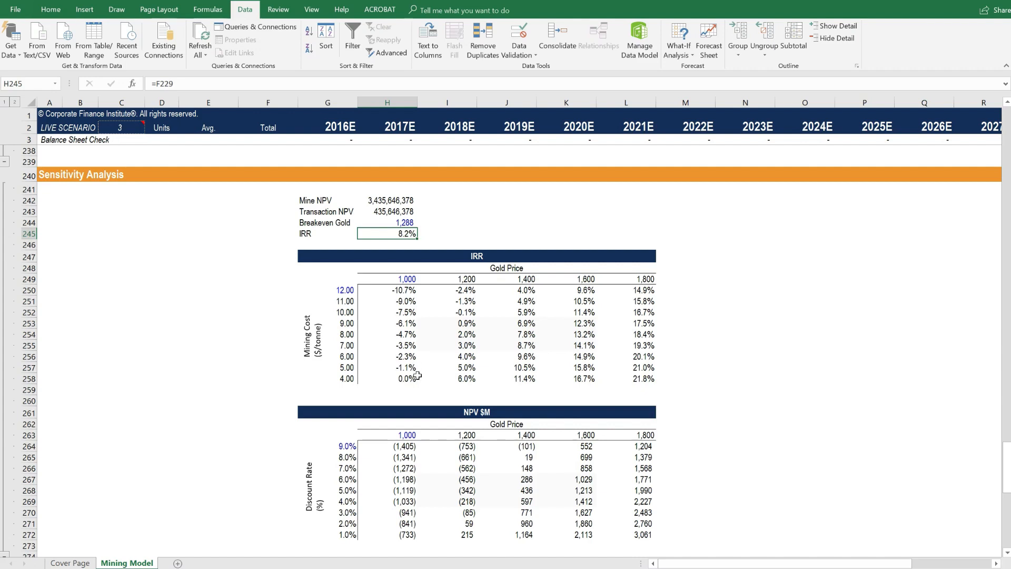
mouse_move(404, 392)
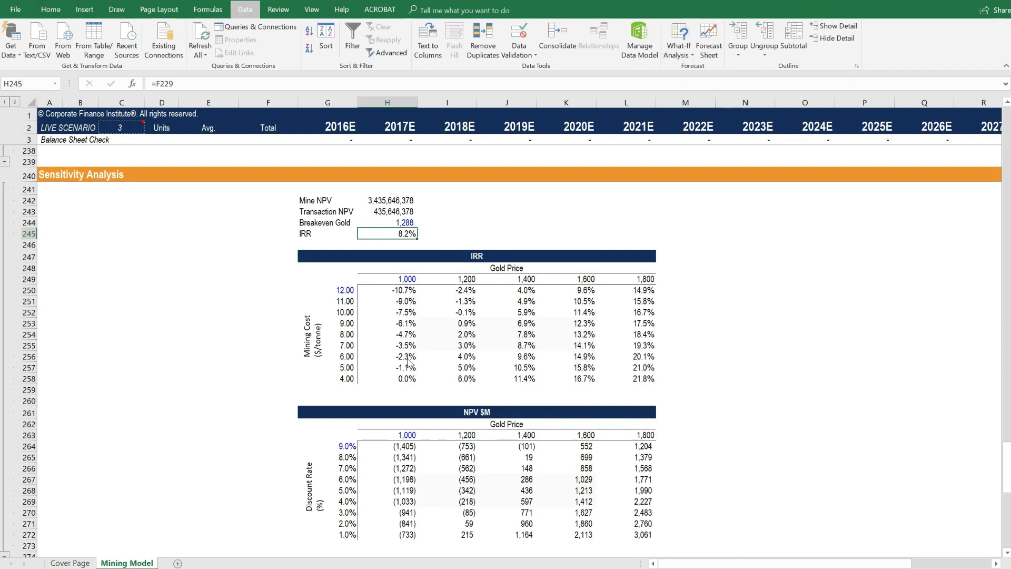
Open Goal Seek with To value 0.05, changing the 2016 spot gold cell G22
click(677, 40)
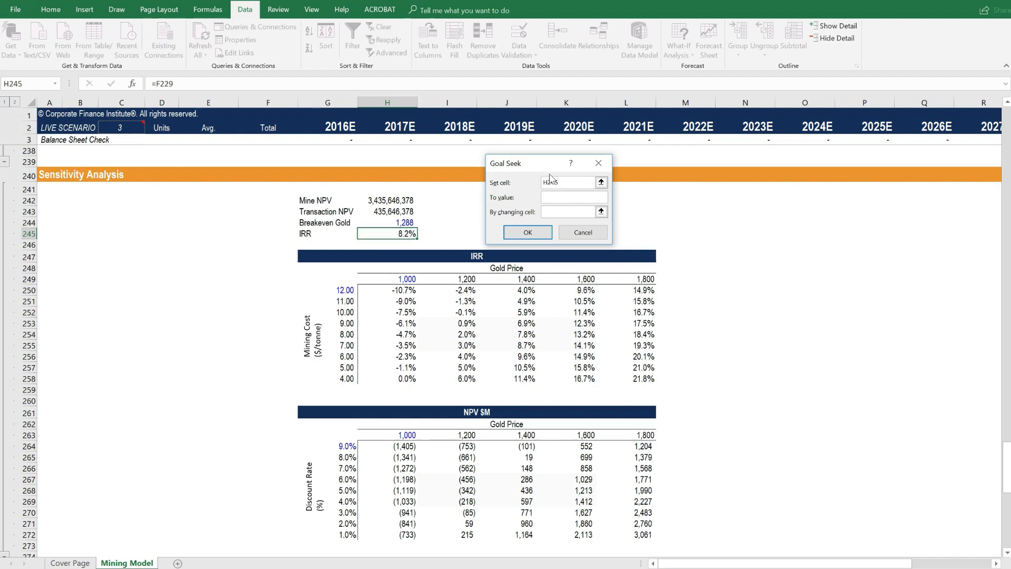
text(0.05)
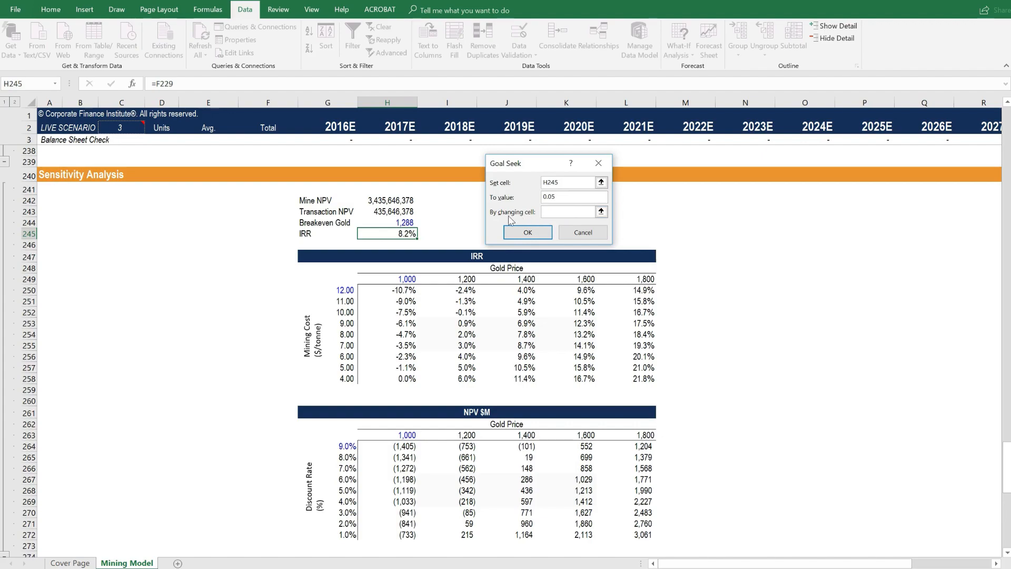
click(569, 212)
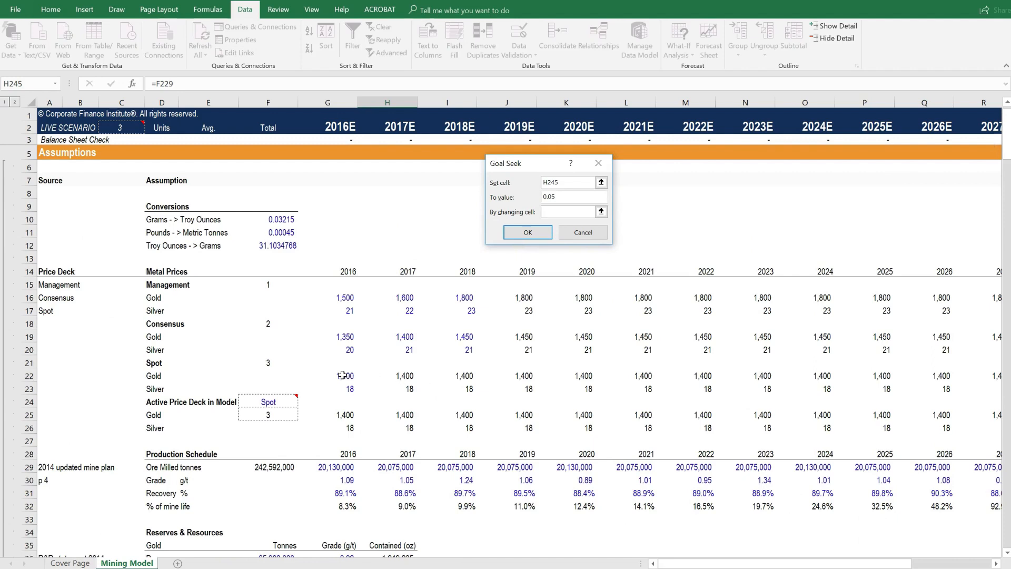
click(341, 375)
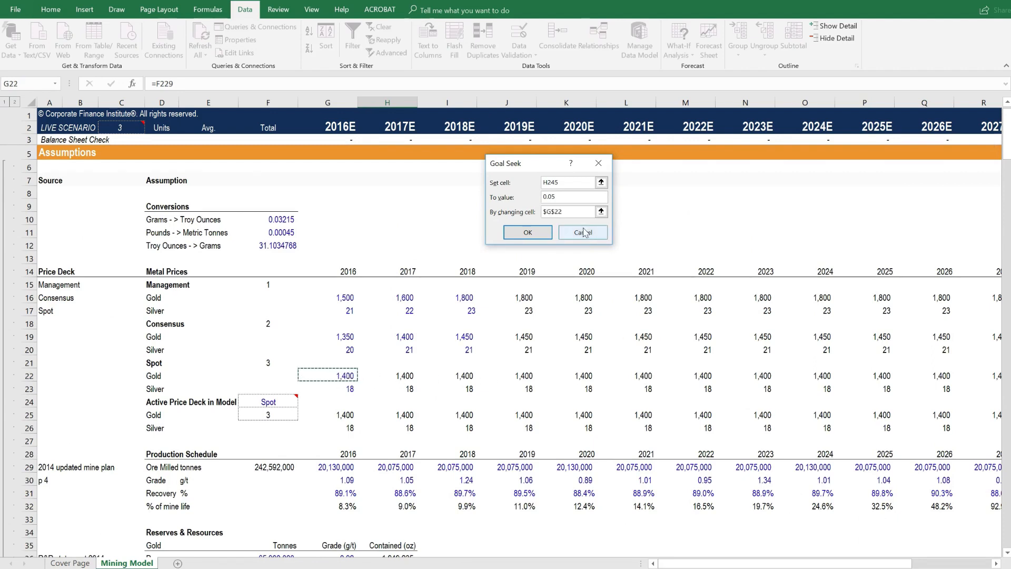
Run Goal Seek, reaching a 4.9% IRR at 1,286 spot gold, and dismiss the result
click(528, 231)
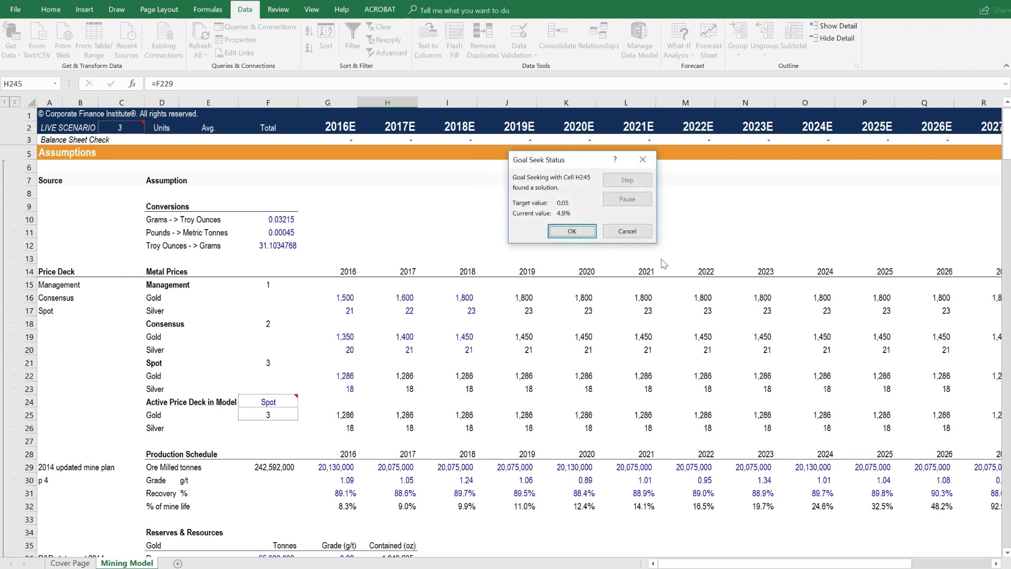
mouse_move(344, 387)
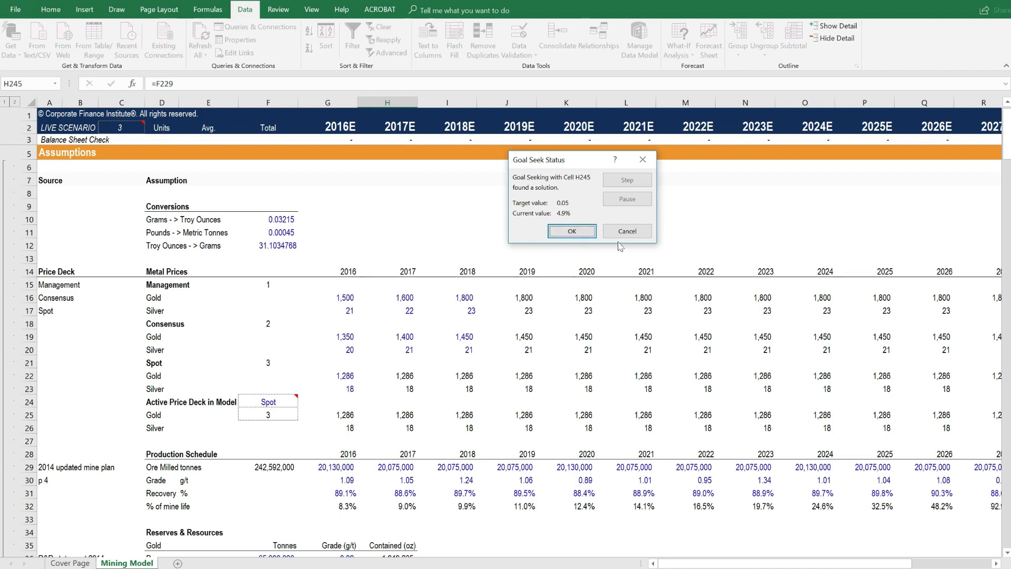
mouse_move(343, 382)
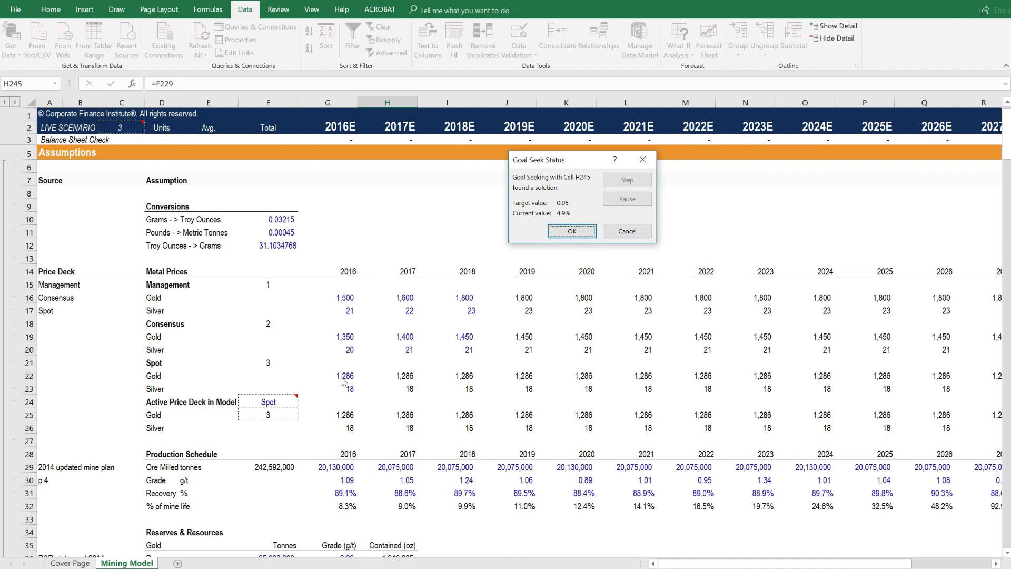
click(572, 231)
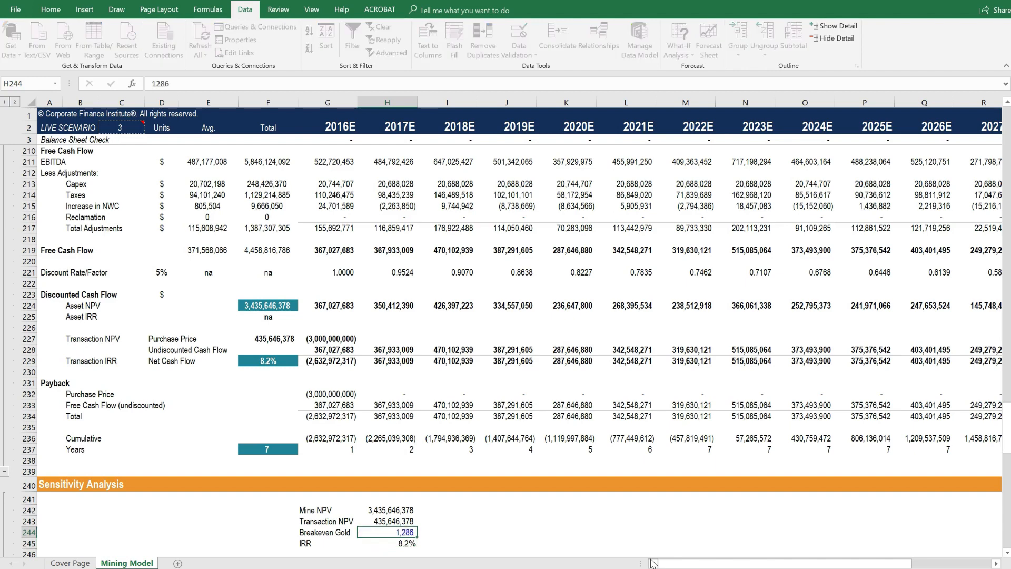
scroll(down, 3)
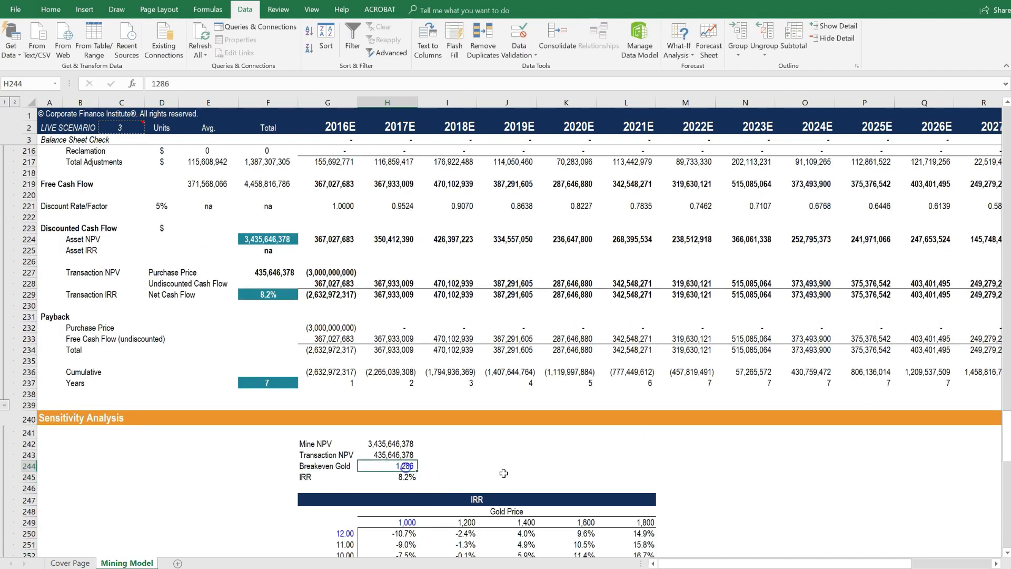
click(460, 489)
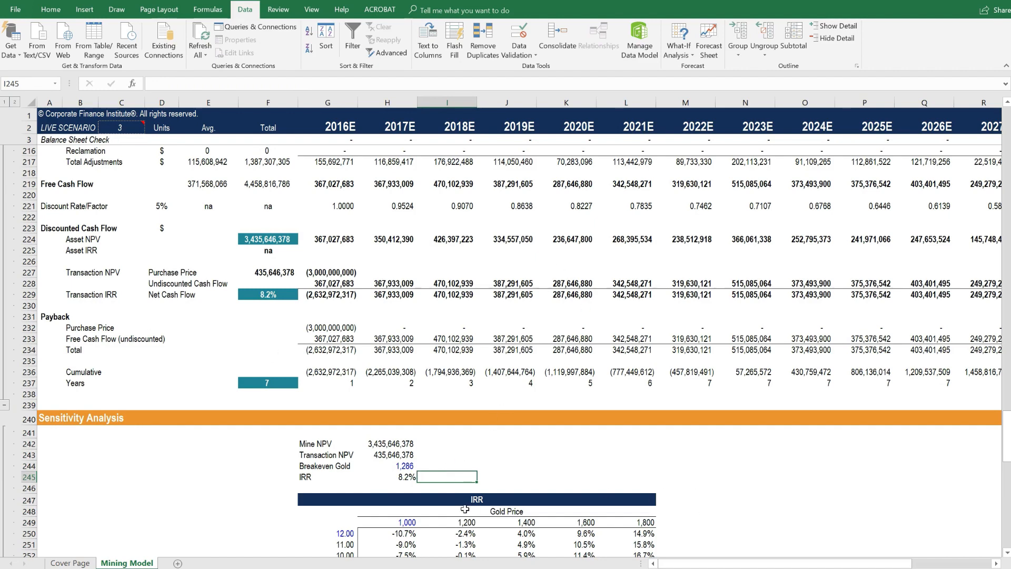
scroll(down, 3)
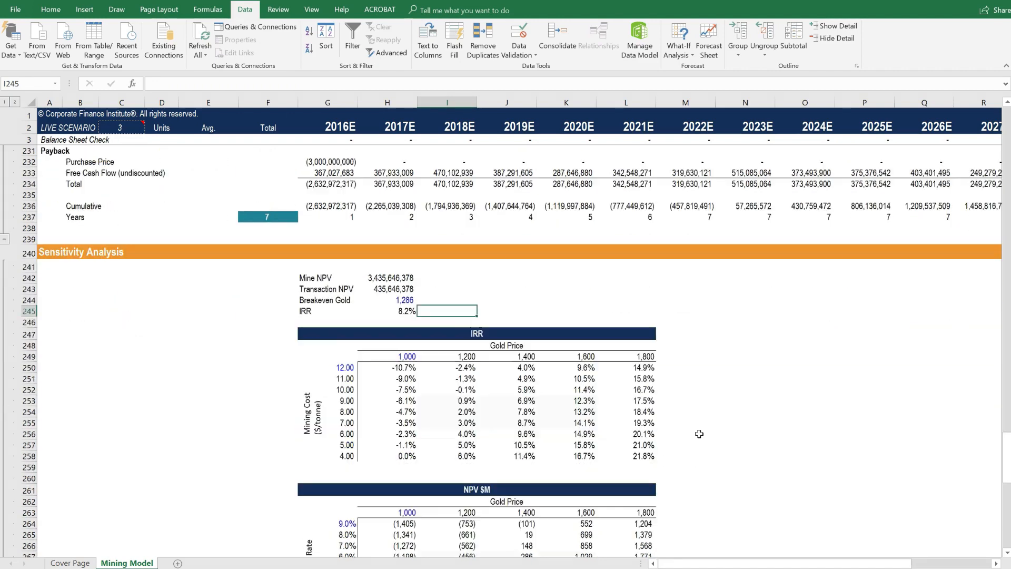
scroll(down, 3)
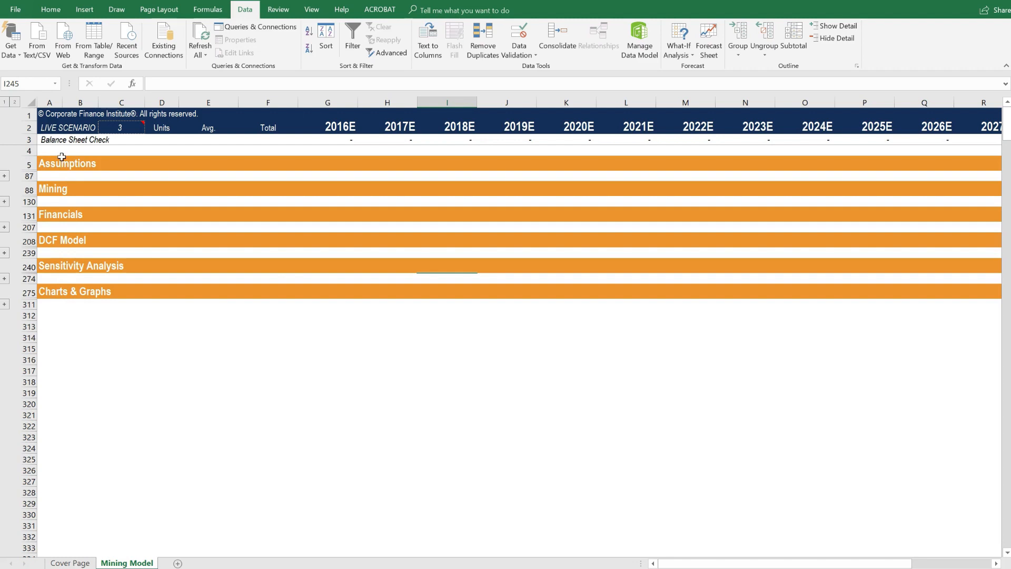
mouse_move(93, 345)
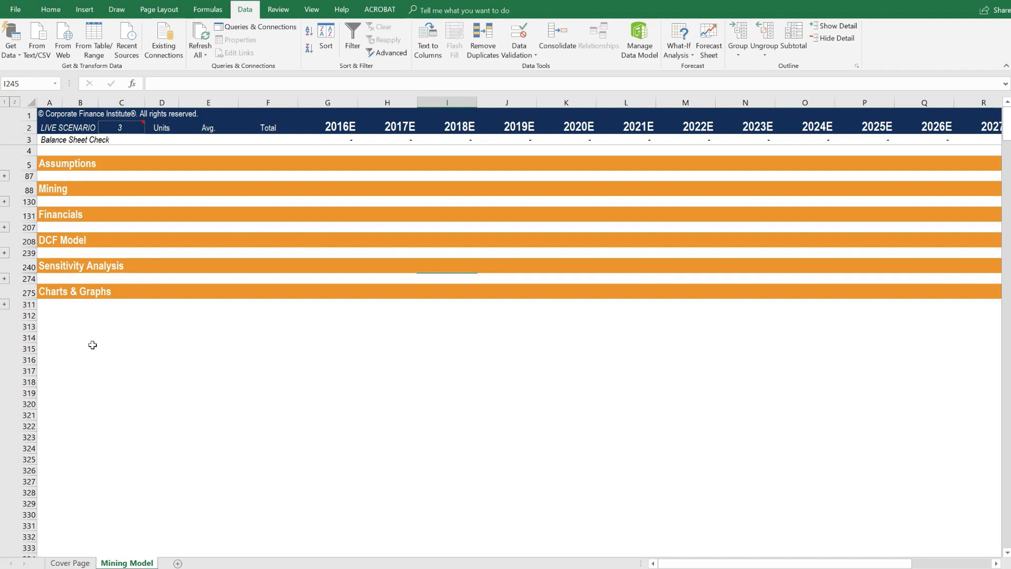